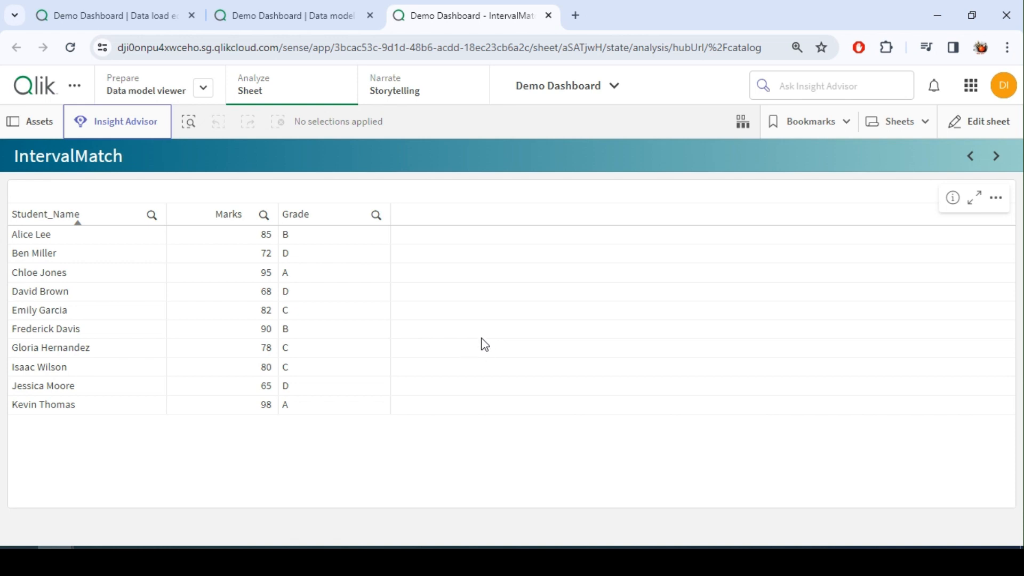
pyautogui.moveTo(192, 251)
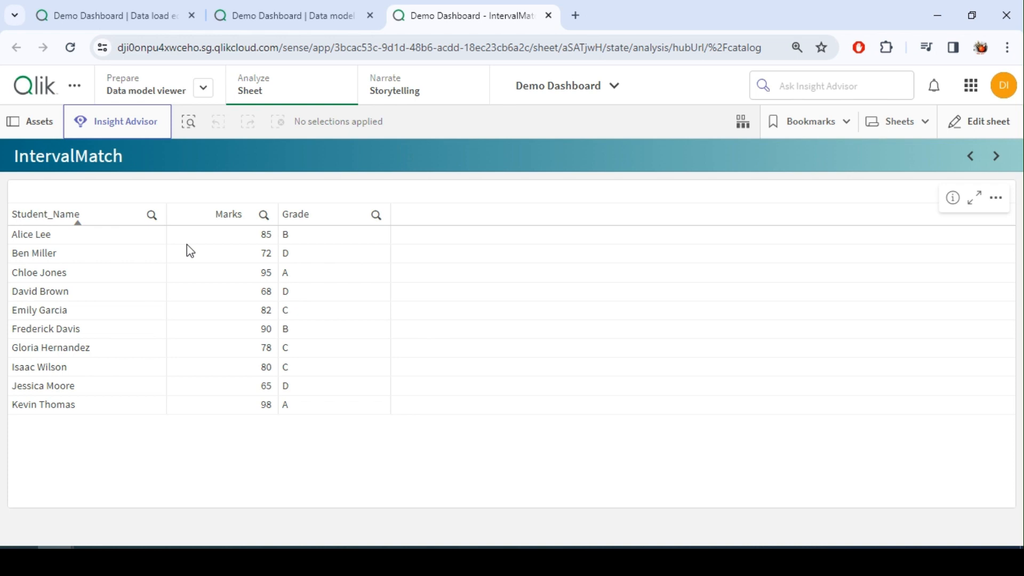
pyautogui.moveTo(172, 268)
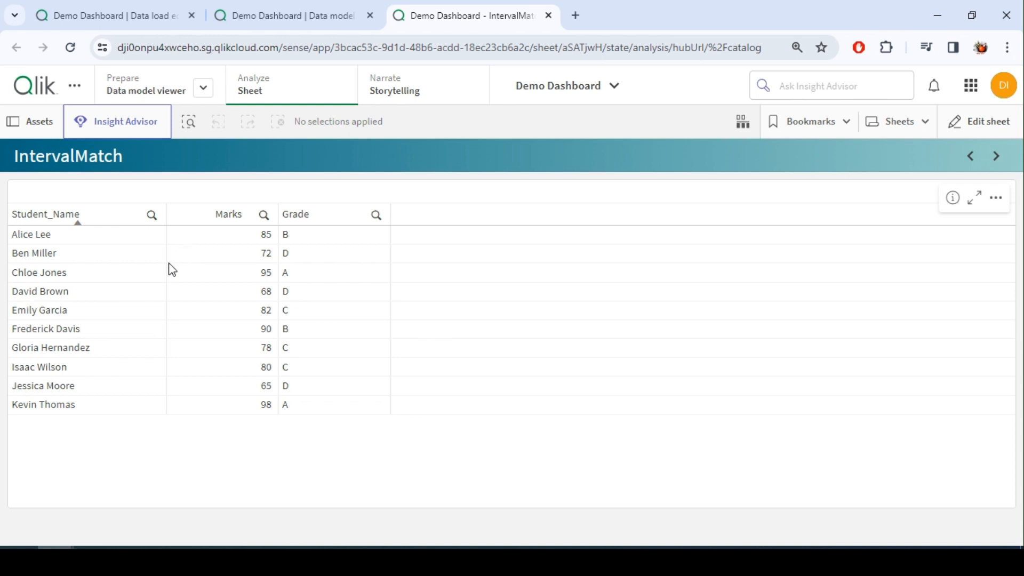
pyautogui.moveTo(257, 297)
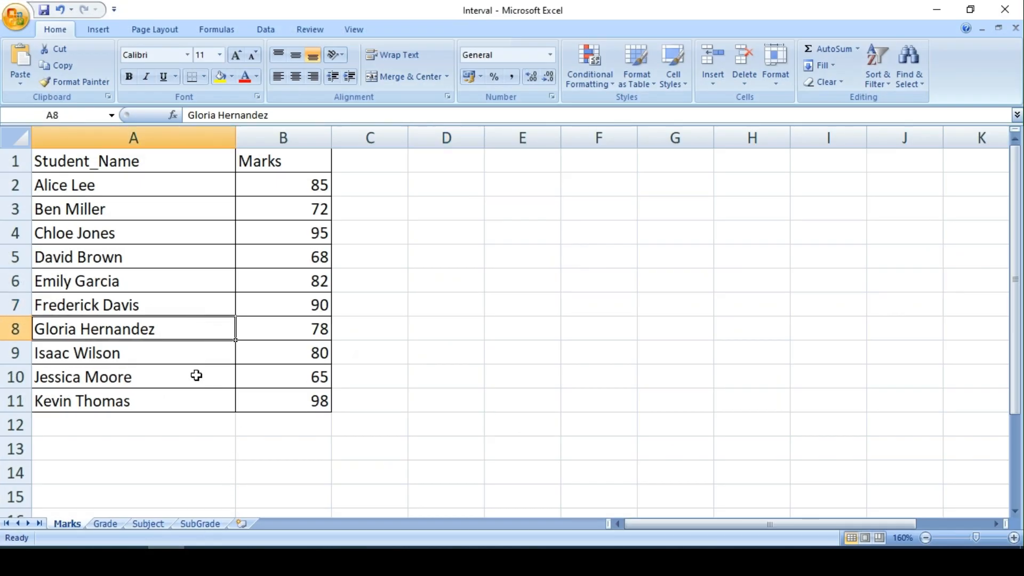
pyautogui.click(123, 161)
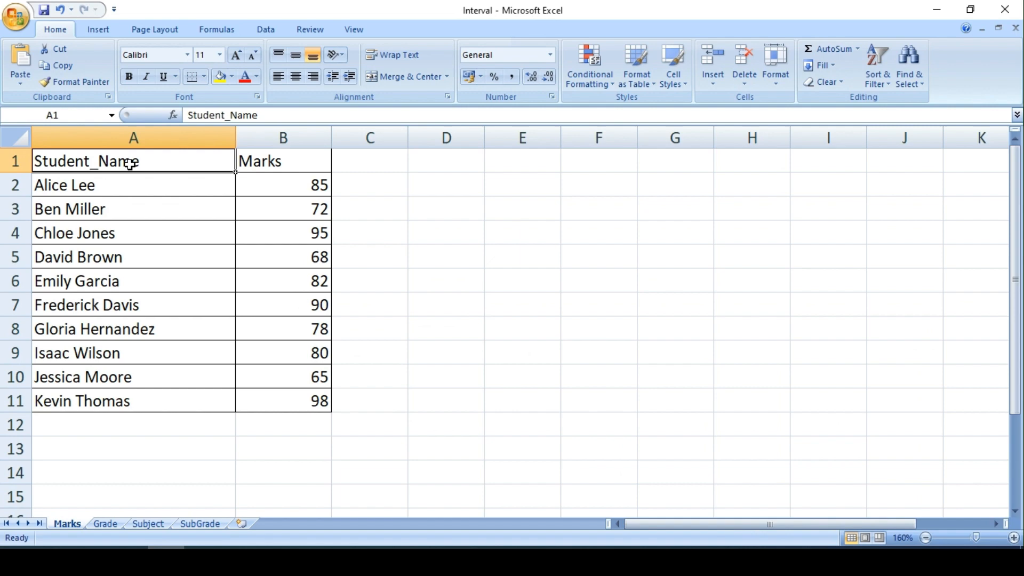
pyautogui.moveTo(268, 170)
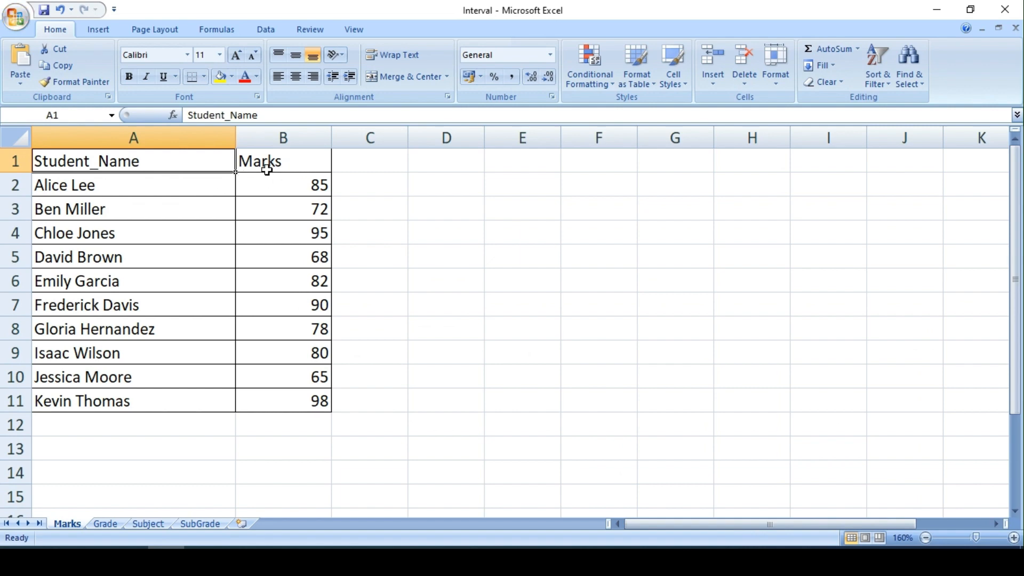
pyautogui.moveTo(282, 184); pyautogui.dragTo(283, 329)
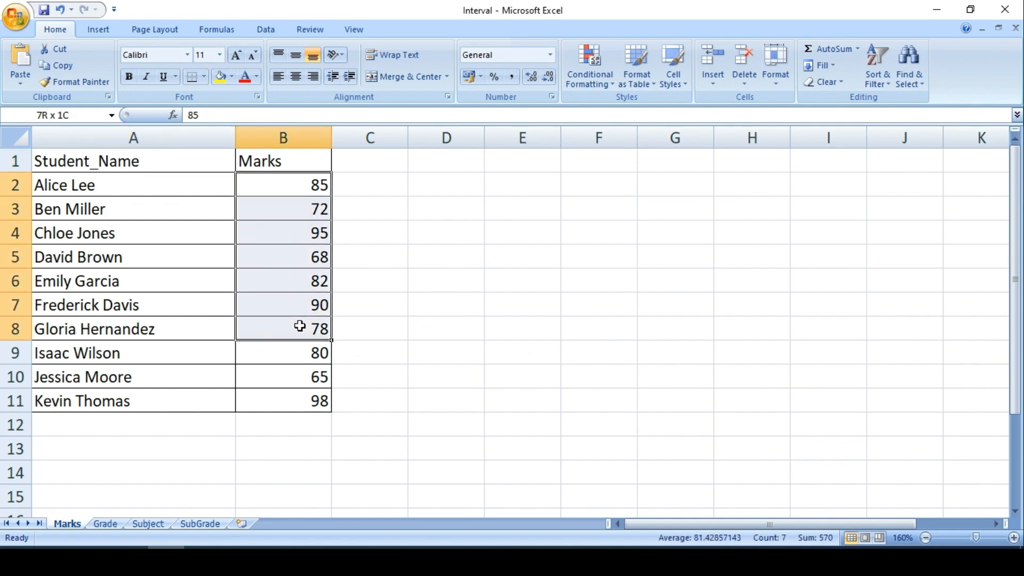
pyautogui.click(289, 186)
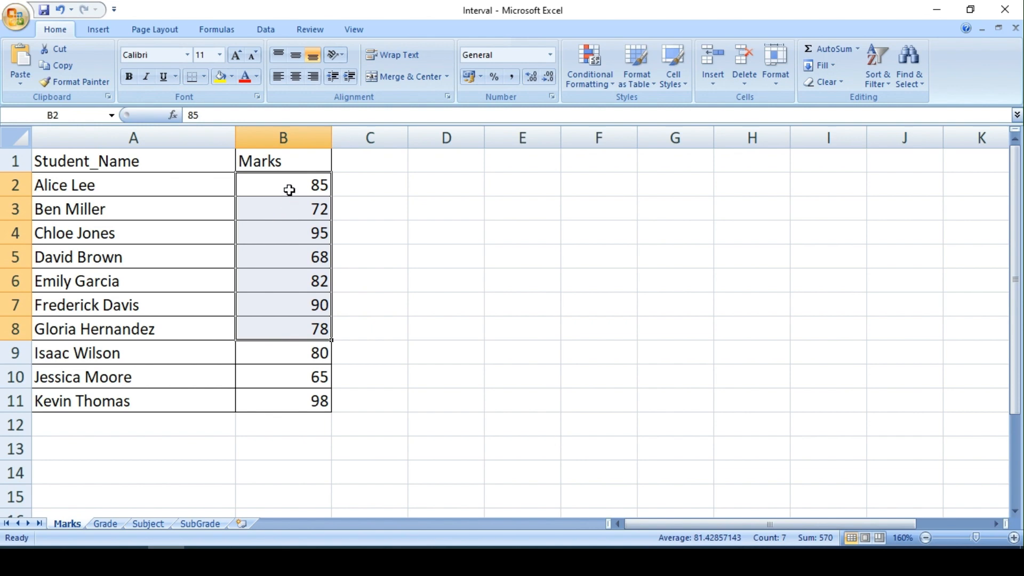
# Check grade A for the top score range on the Grade sheet, then move to the Subject sheet
pyautogui.click(105, 524)
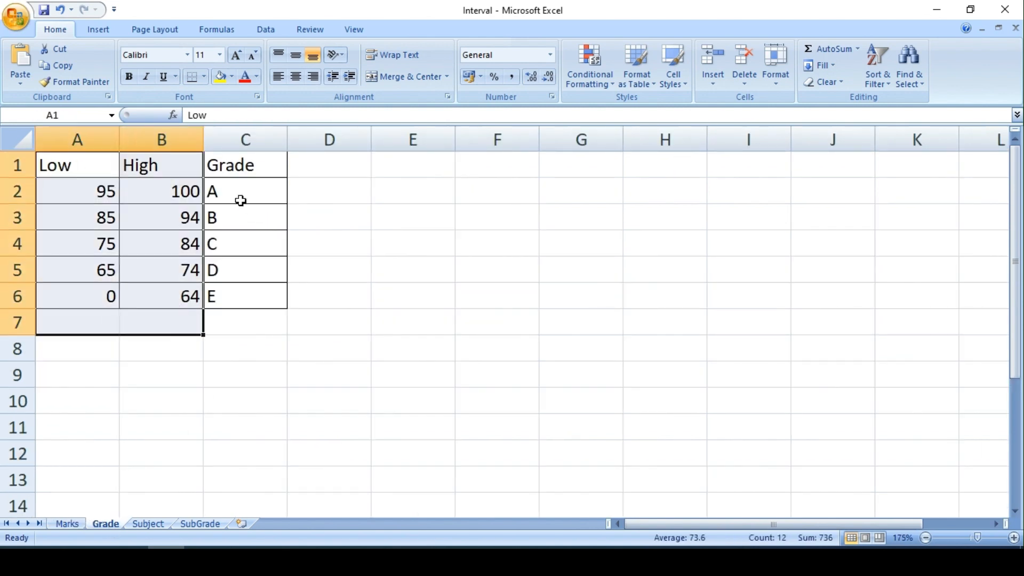
pyautogui.click(244, 191)
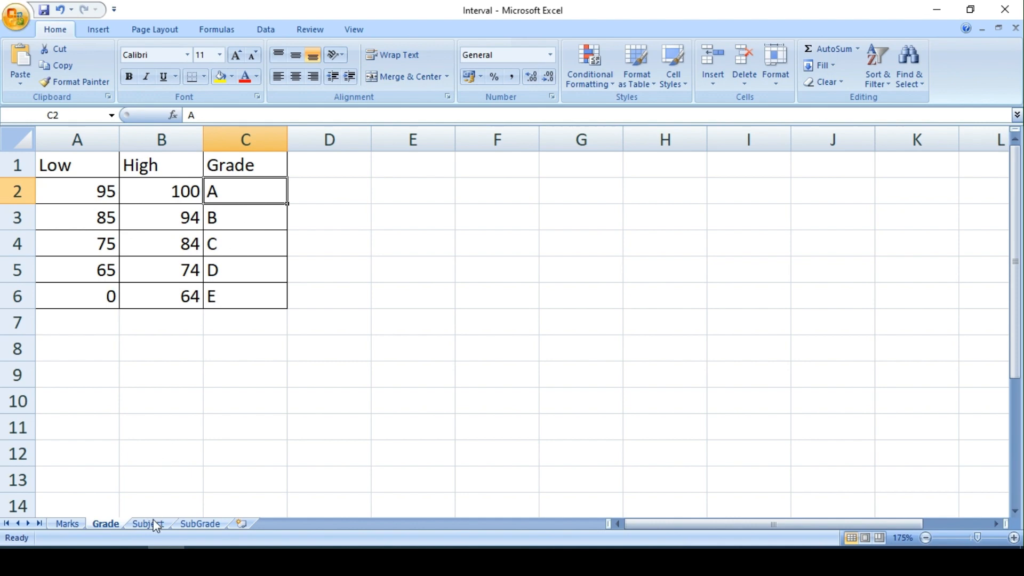
pyautogui.click(145, 524)
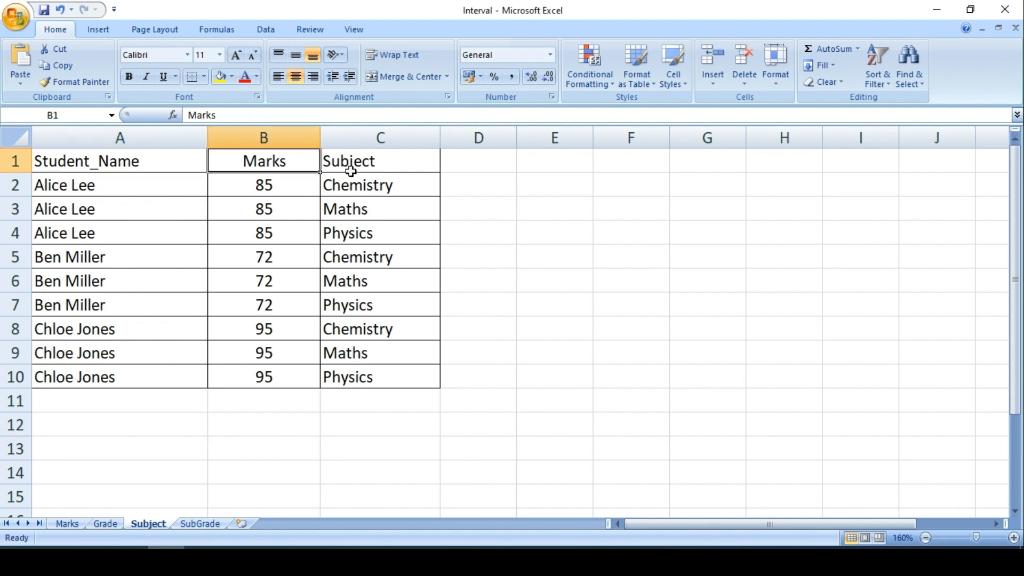
pyautogui.click(263, 376)
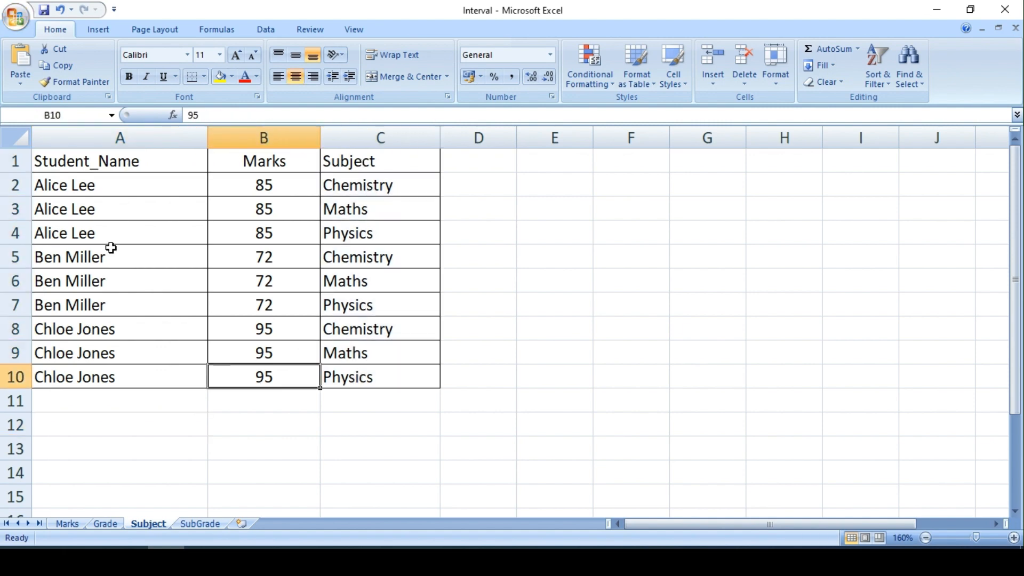
pyautogui.moveTo(120, 184); pyautogui.dragTo(119, 232)
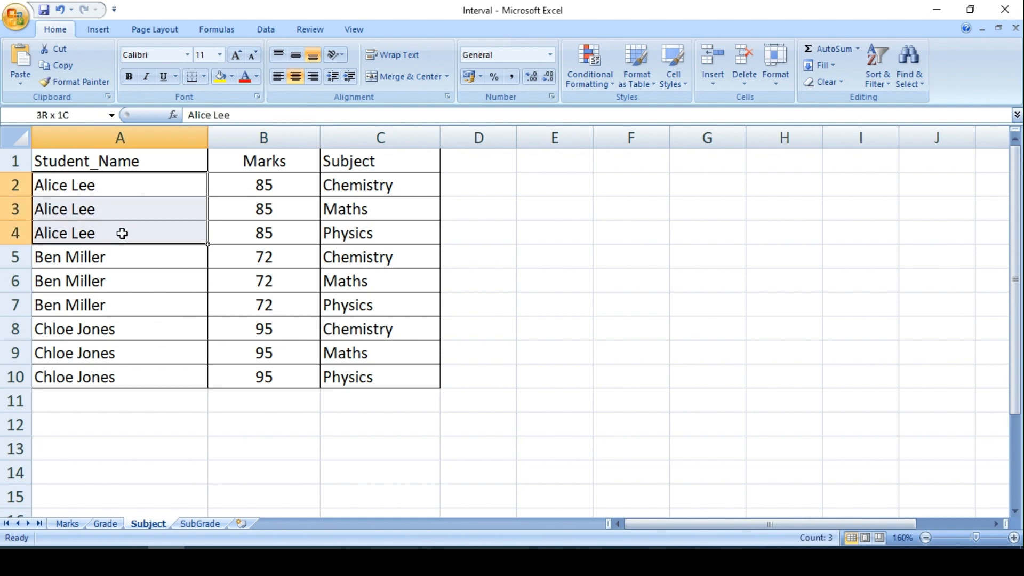
pyautogui.moveTo(120, 232); pyautogui.dragTo(379, 232)
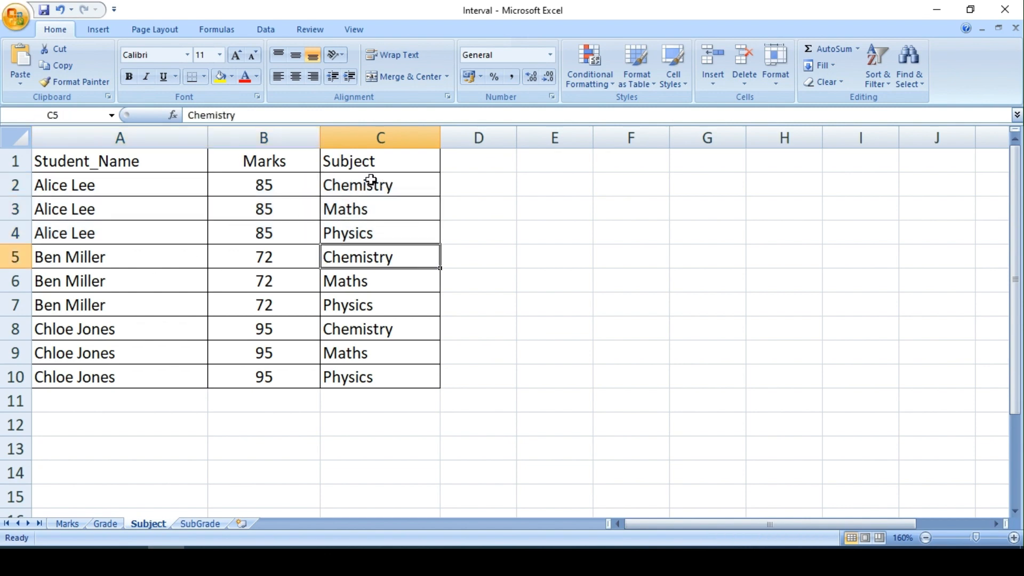
pyautogui.click(380, 232)
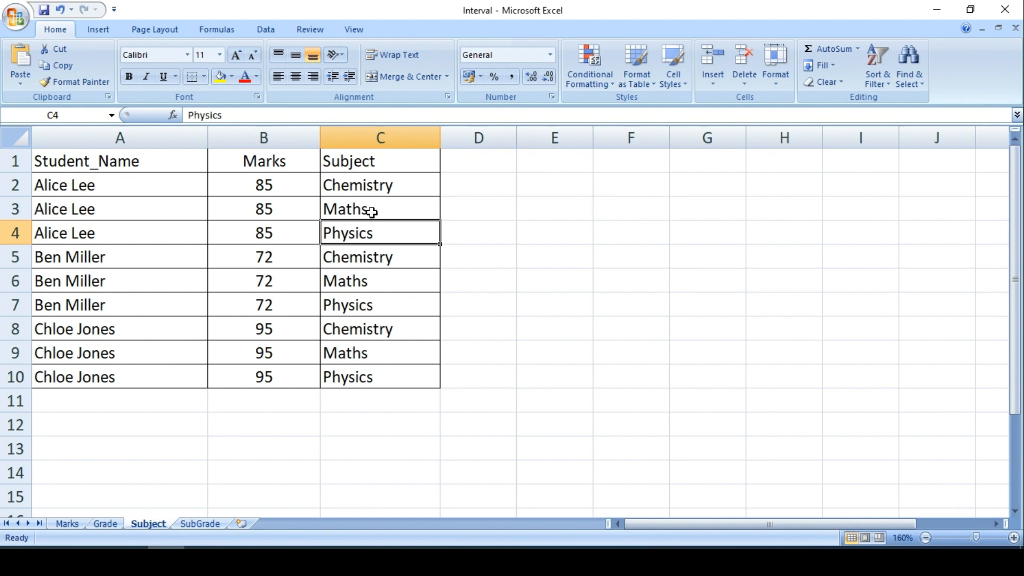
pyautogui.moveTo(206, 531)
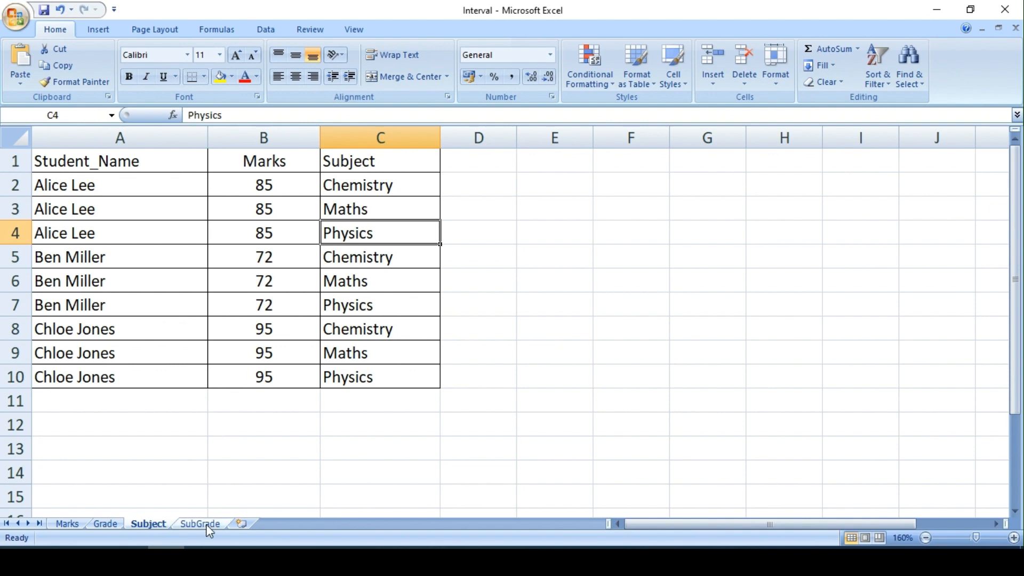
pyautogui.click(199, 524)
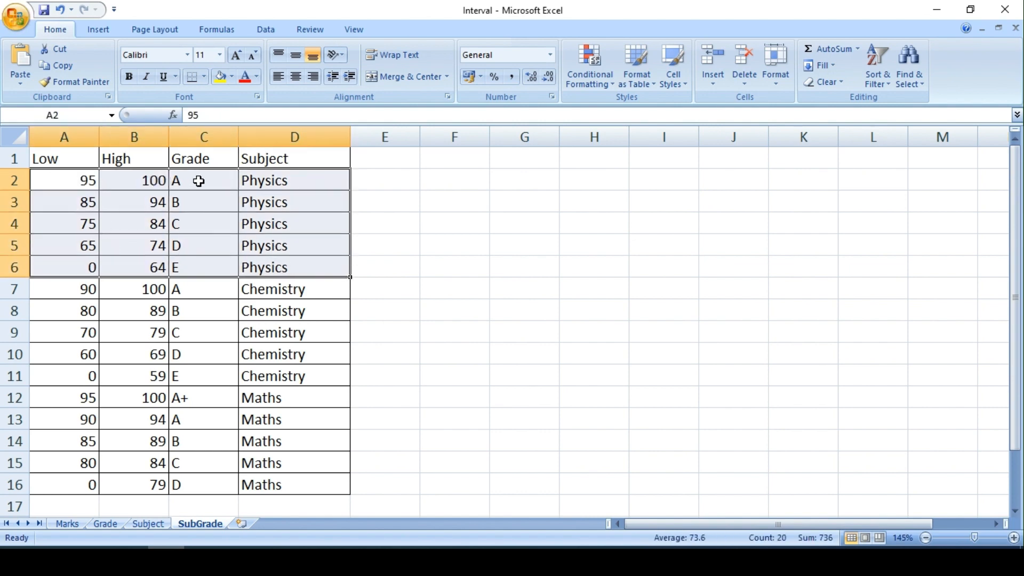
pyautogui.moveTo(143, 289)
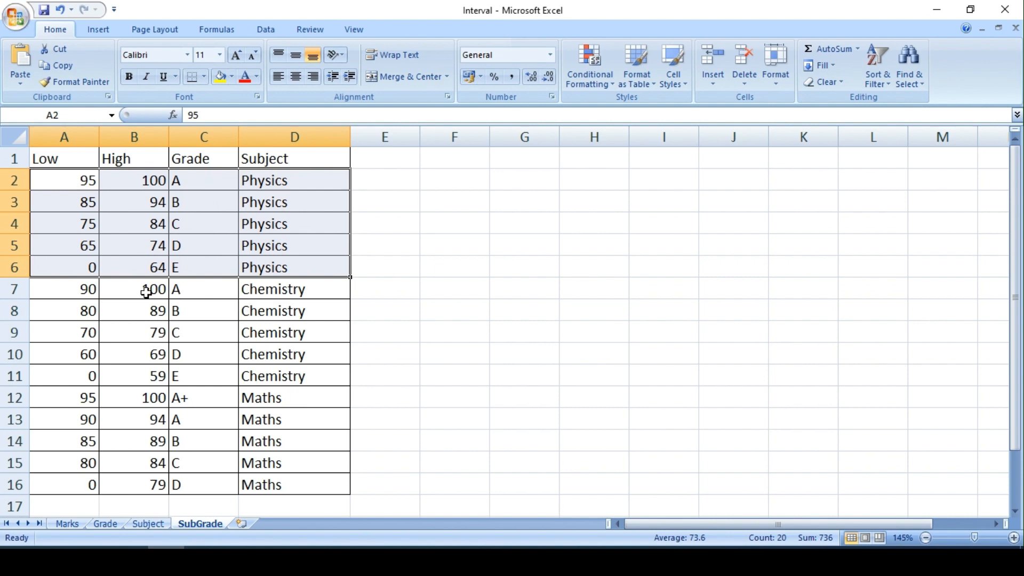
# Compare the top bands: Physics and Chemistry grade A versus Maths A+ with their score ranges
pyautogui.click(64, 289)
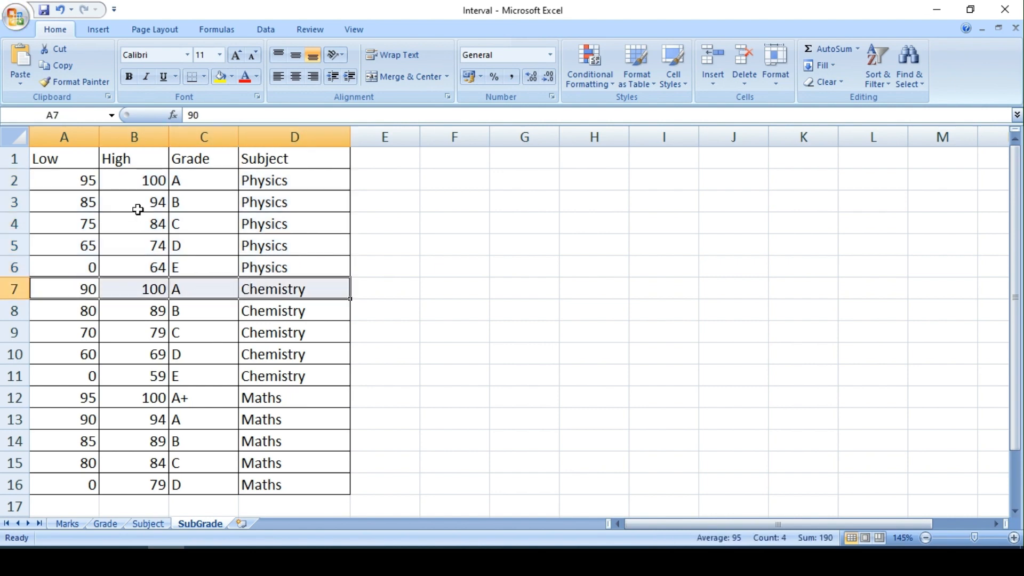
pyautogui.moveTo(69, 396)
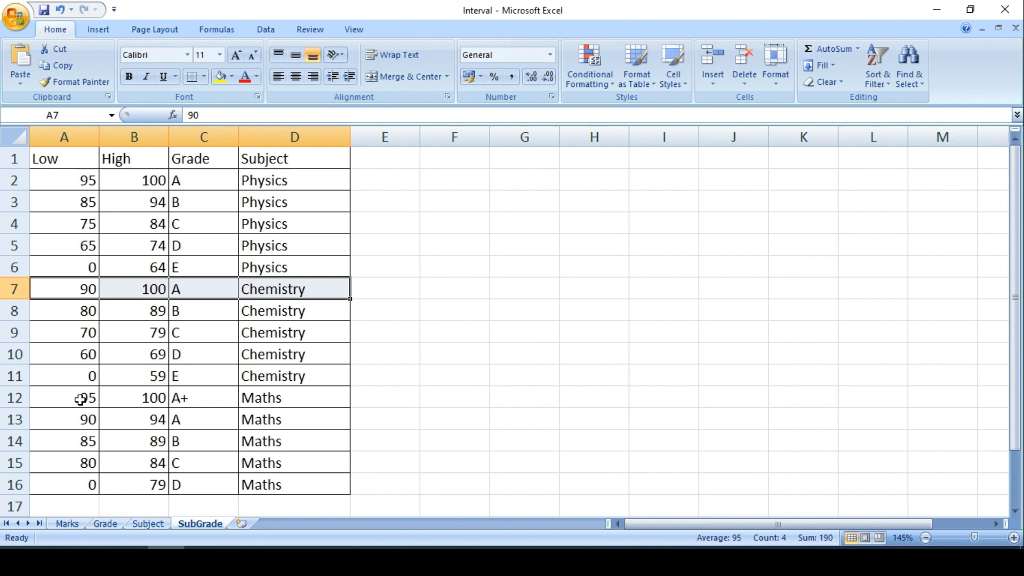
pyautogui.click(77, 397)
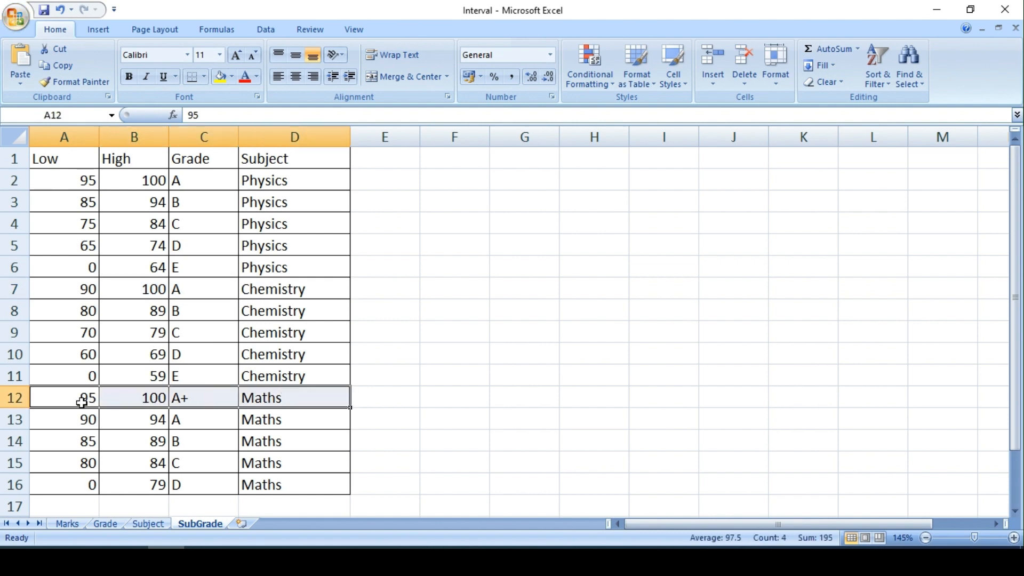
pyautogui.moveTo(201, 398)
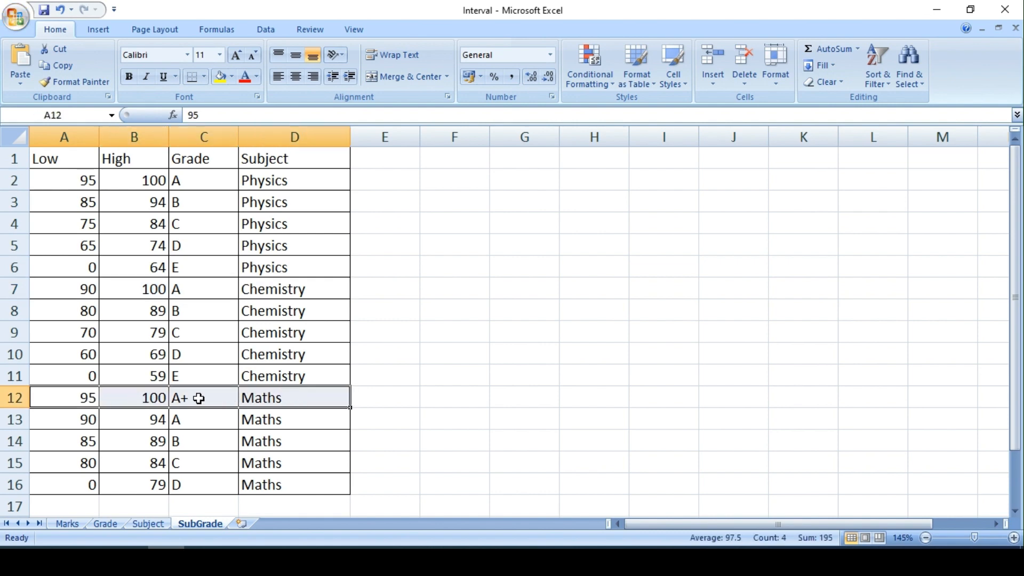
pyautogui.click(294, 419)
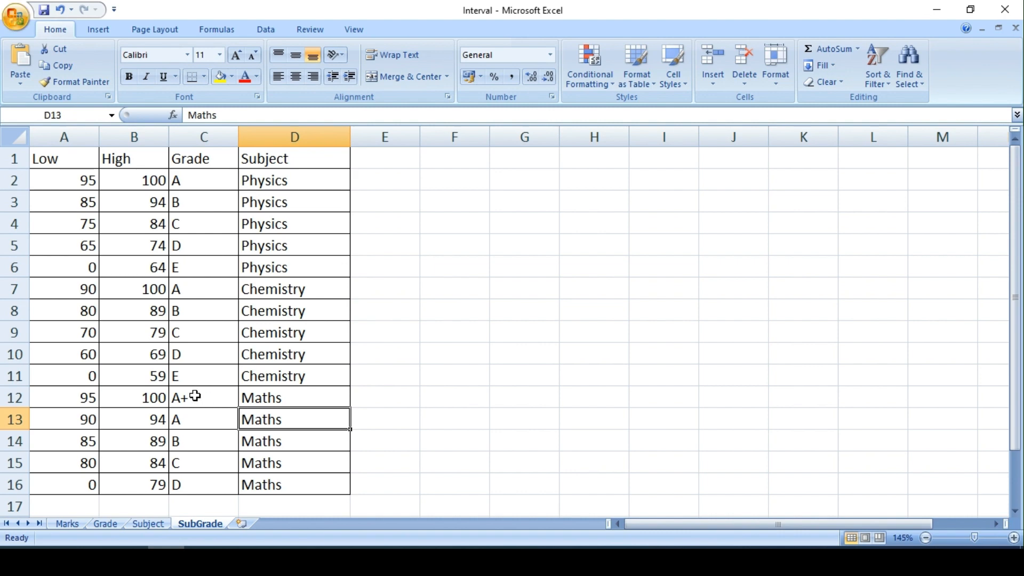
pyautogui.click(202, 181)
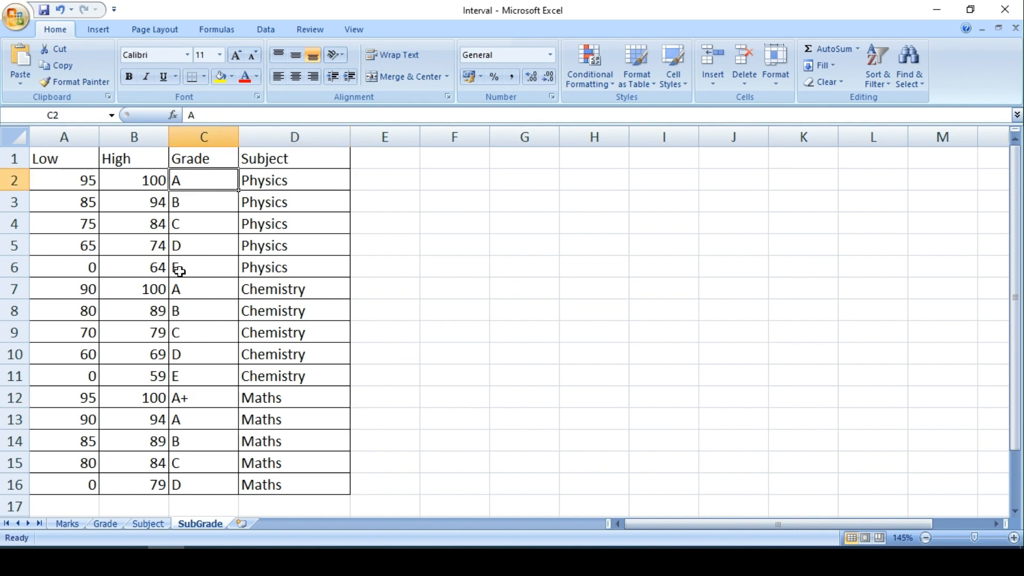
pyautogui.click(197, 397)
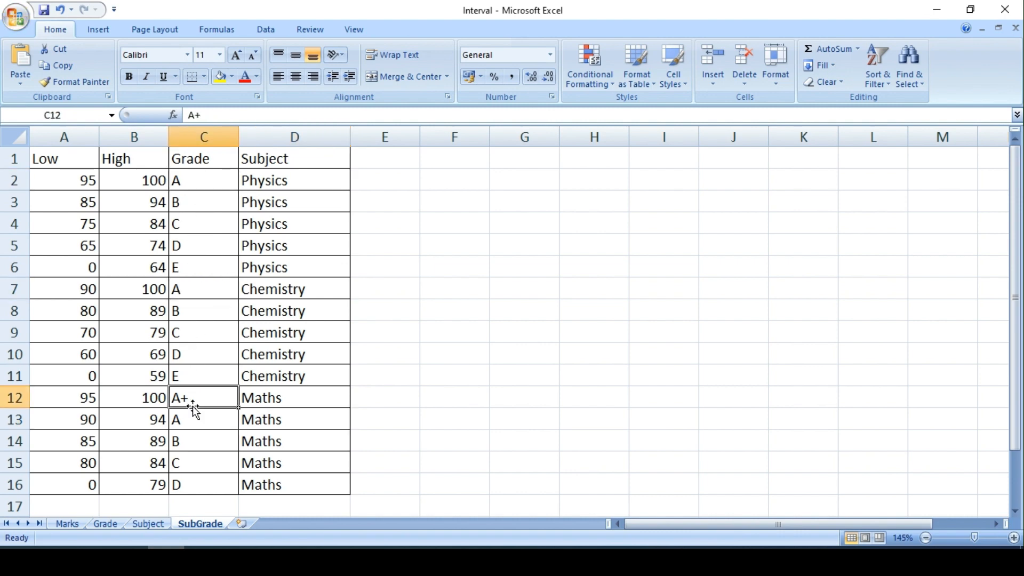
pyautogui.moveTo(287, 442)
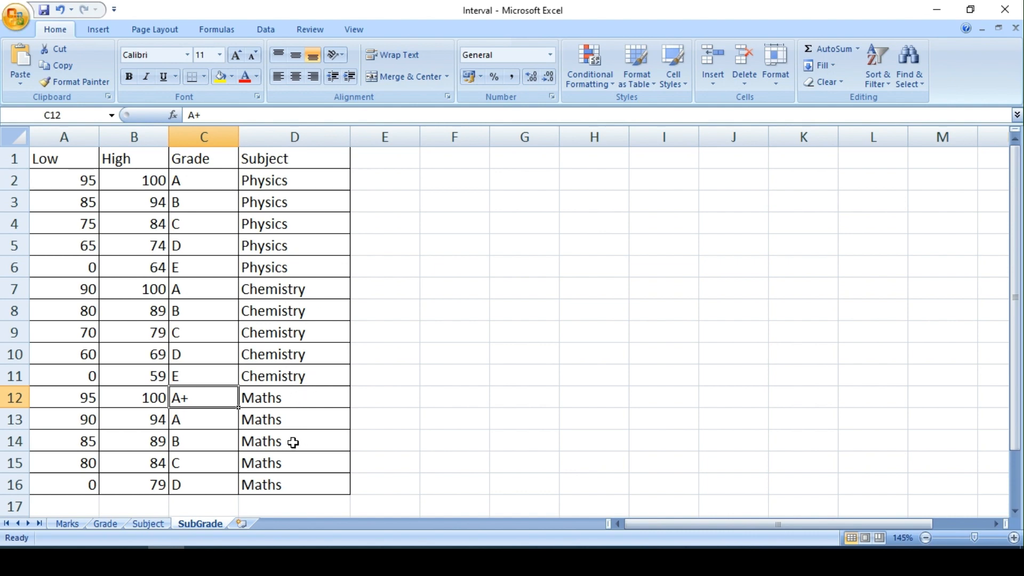
pyautogui.moveTo(64, 179); pyautogui.dragTo(134, 179)
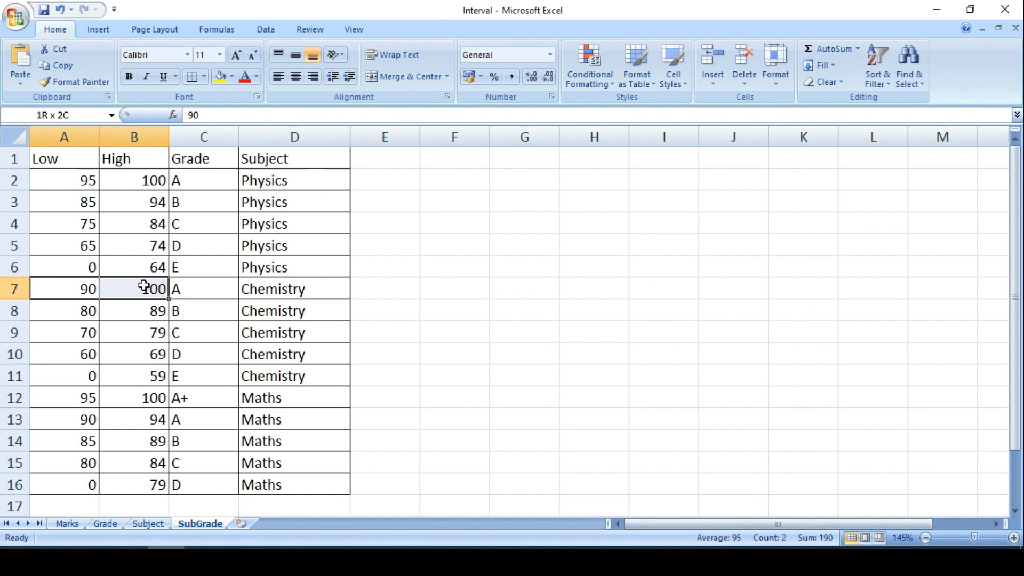
# Compare the grade C bands across Physics, Chemistry and Maths, then revisit Physics A and Maths A+
pyautogui.click(134, 397)
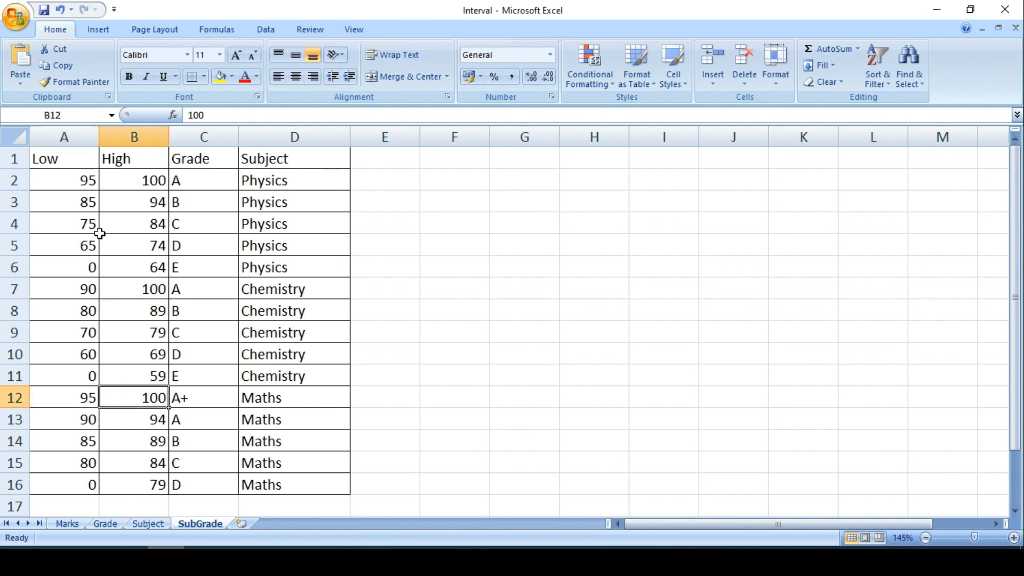
pyautogui.click(203, 224)
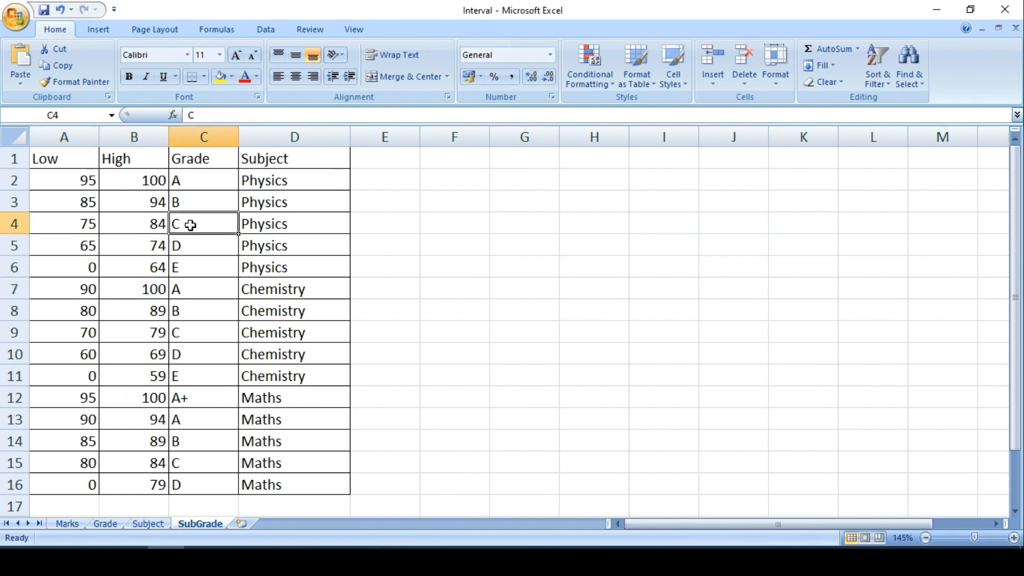
pyautogui.moveTo(63, 223); pyautogui.dragTo(135, 223)
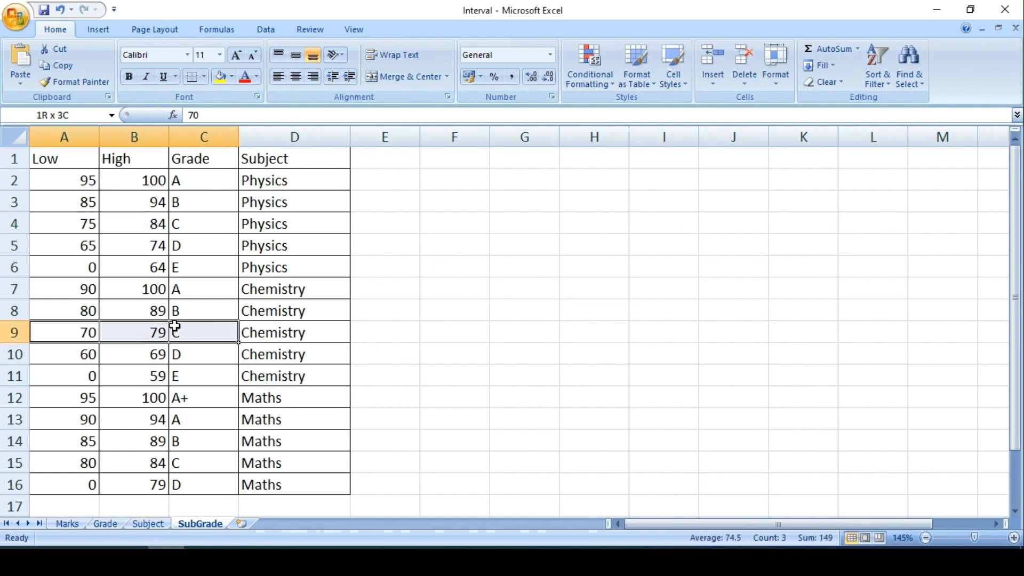
pyautogui.click(203, 462)
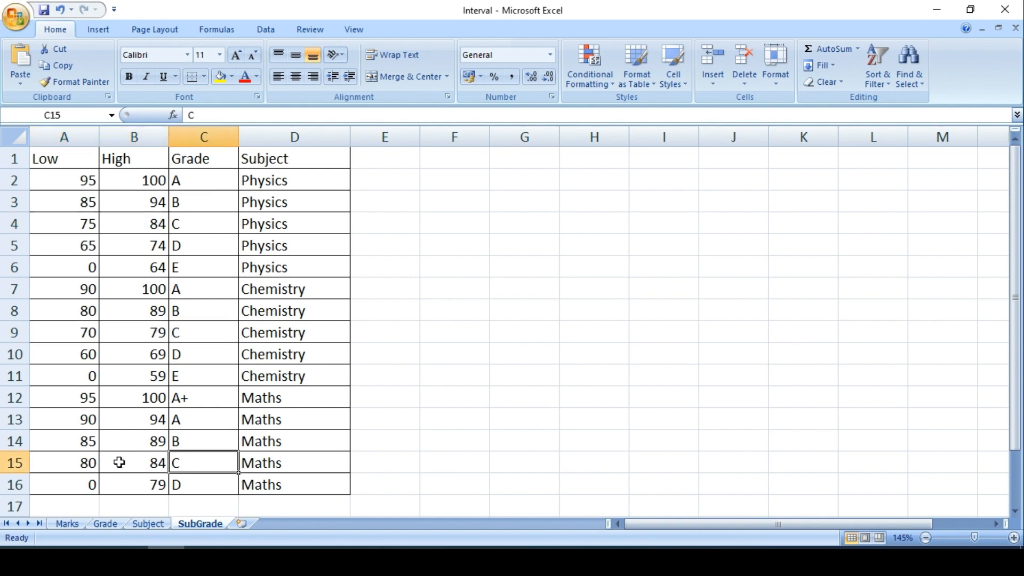
pyautogui.moveTo(211, 459)
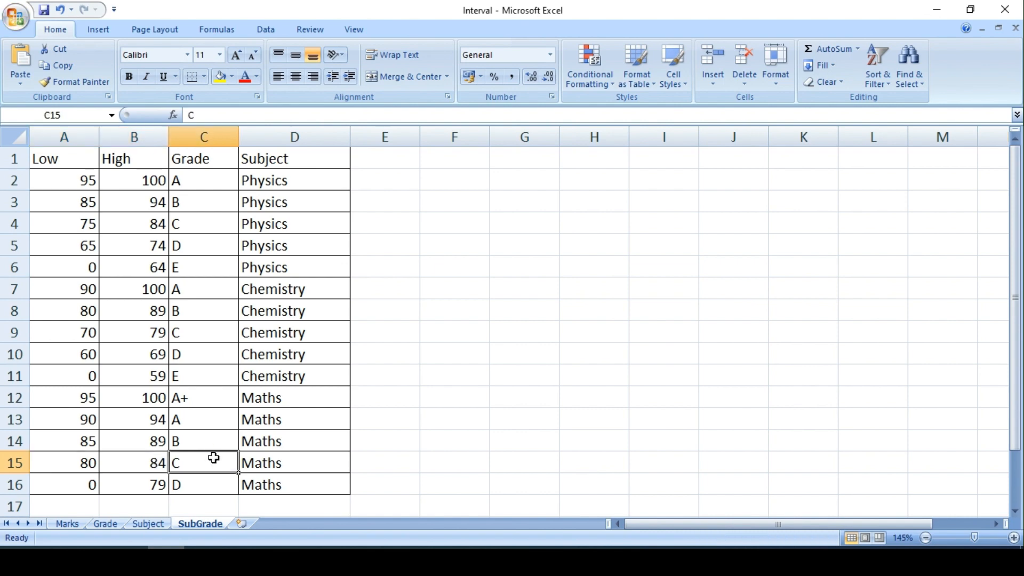
pyautogui.click(203, 180)
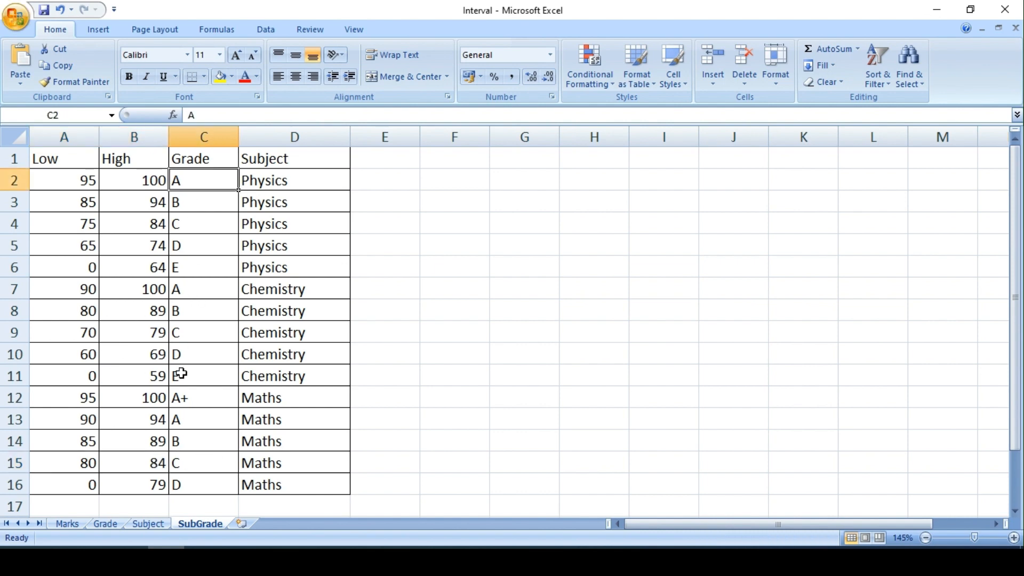
pyautogui.click(202, 397)
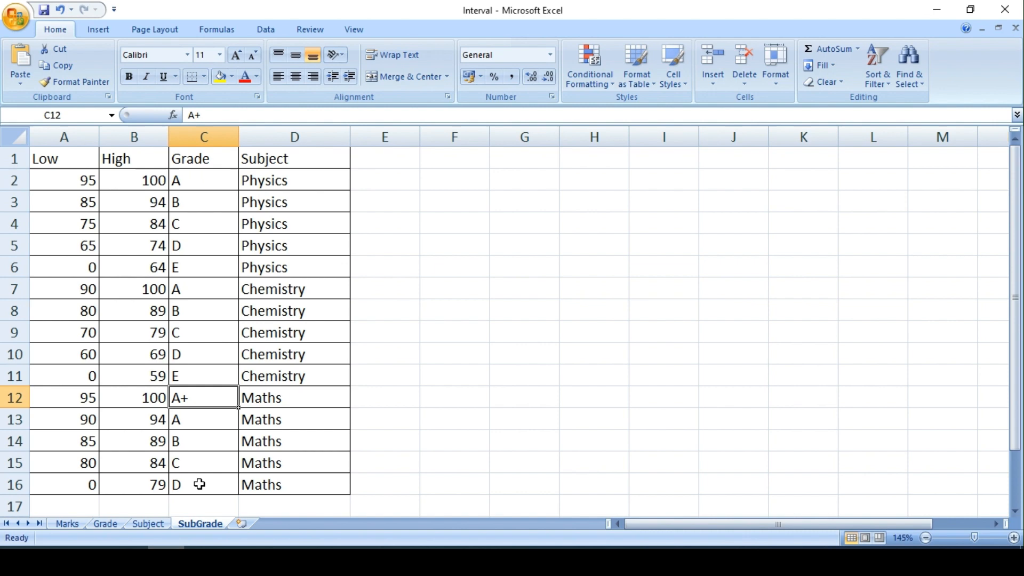
pyautogui.click(148, 522)
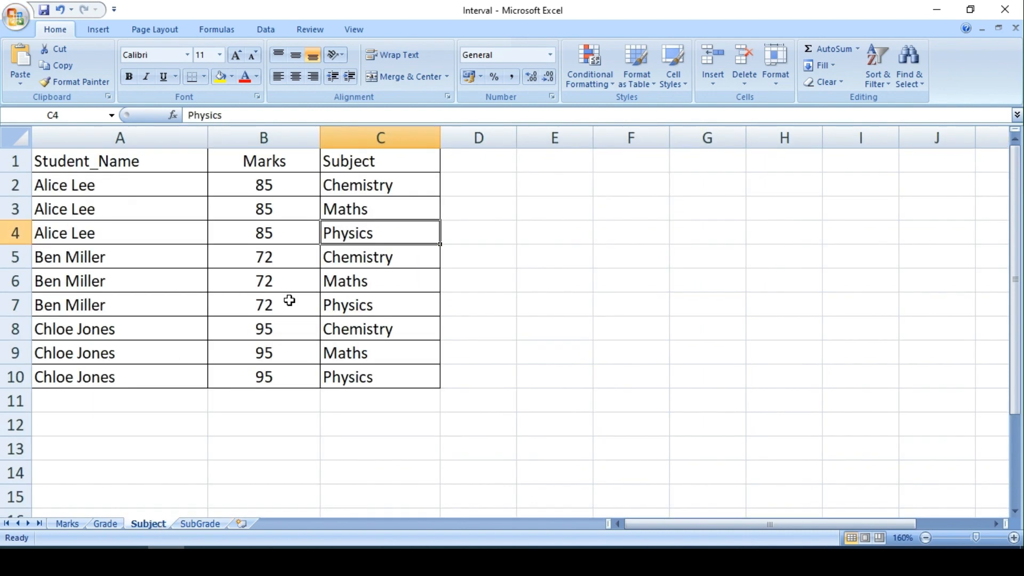
pyautogui.click(119, 186)
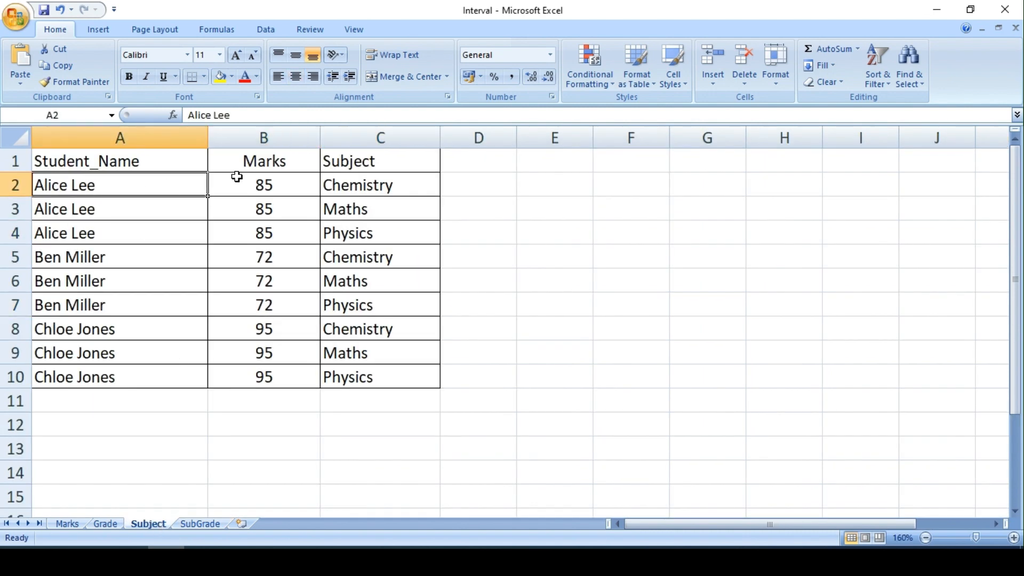
pyautogui.click(264, 184)
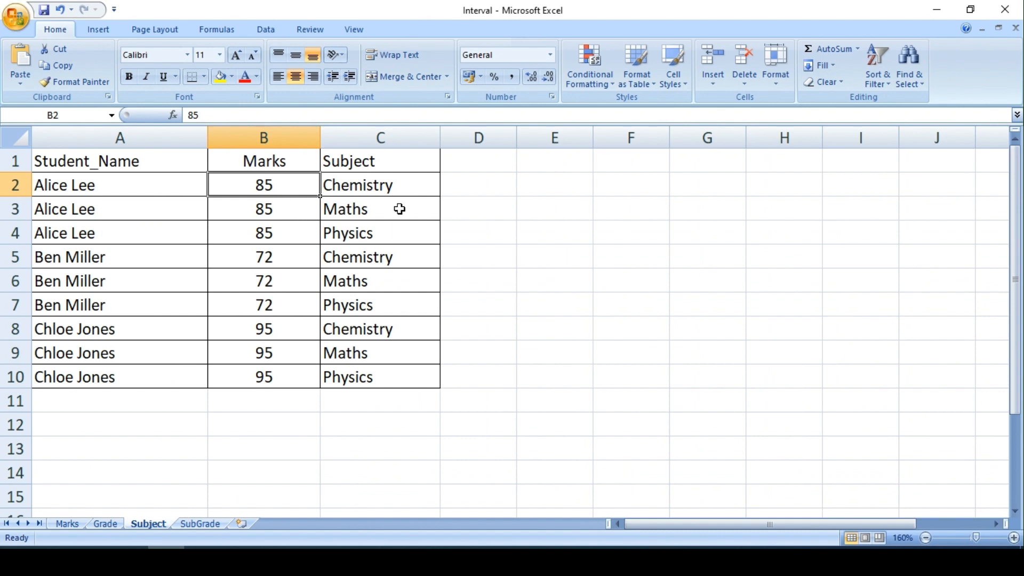
pyautogui.click(379, 185)
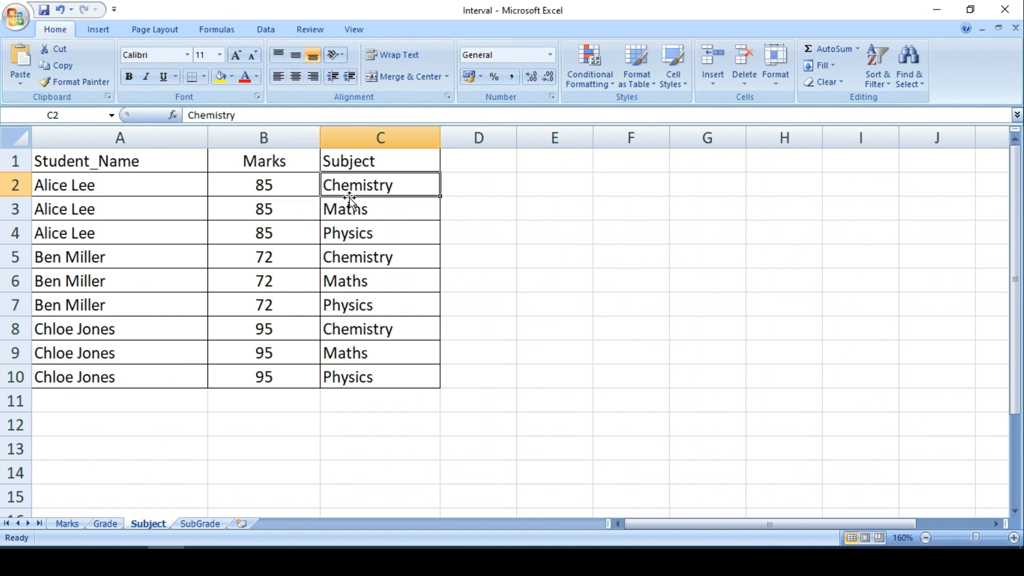
pyautogui.click(199, 522)
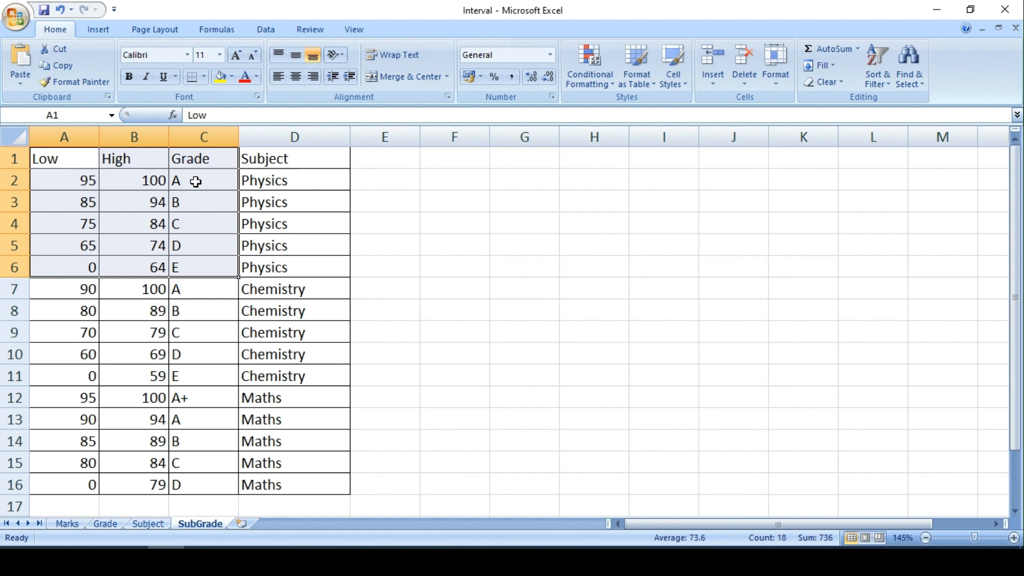
pyautogui.click(202, 180)
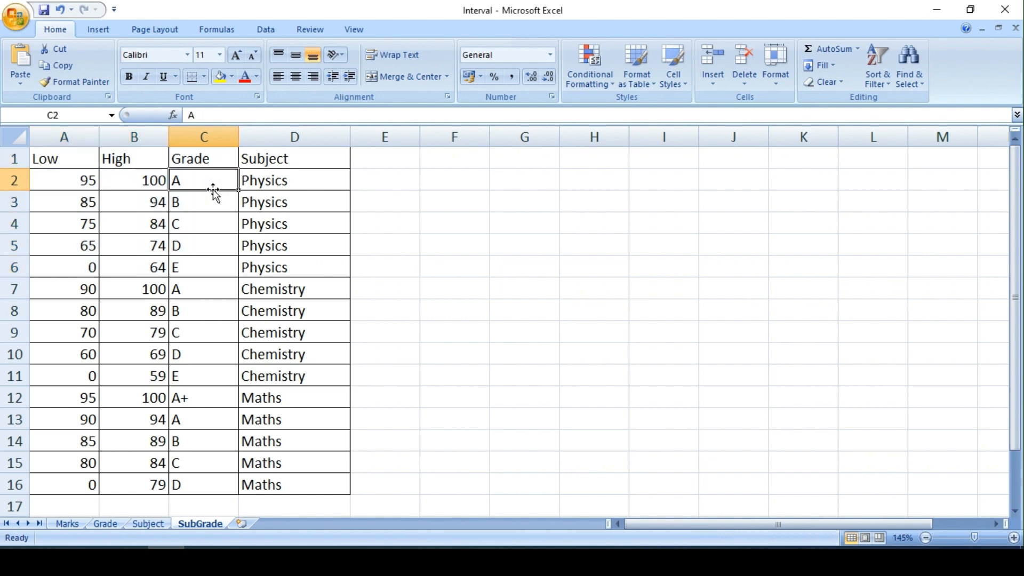
pyautogui.moveTo(204, 215)
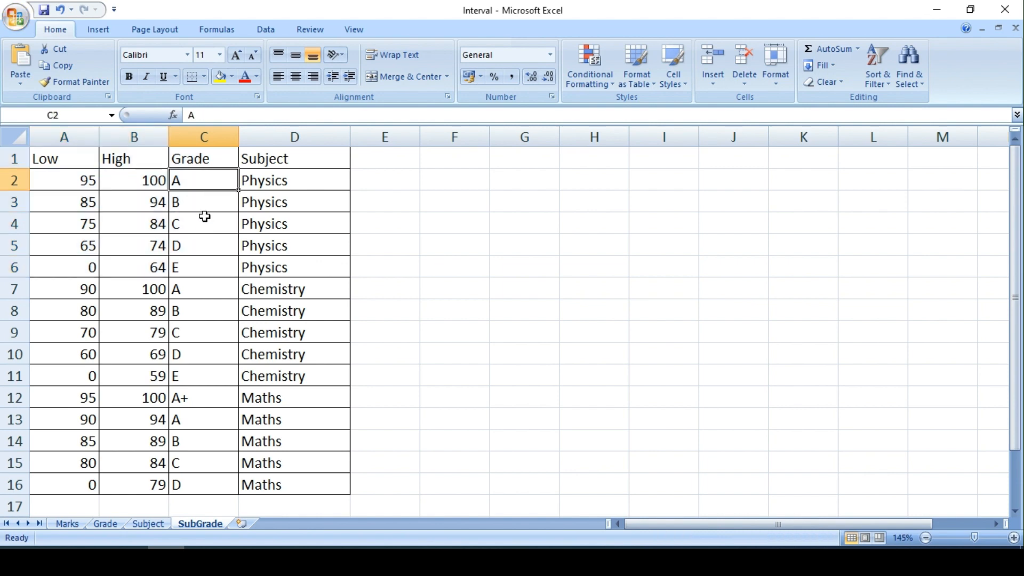
pyautogui.click(147, 524)
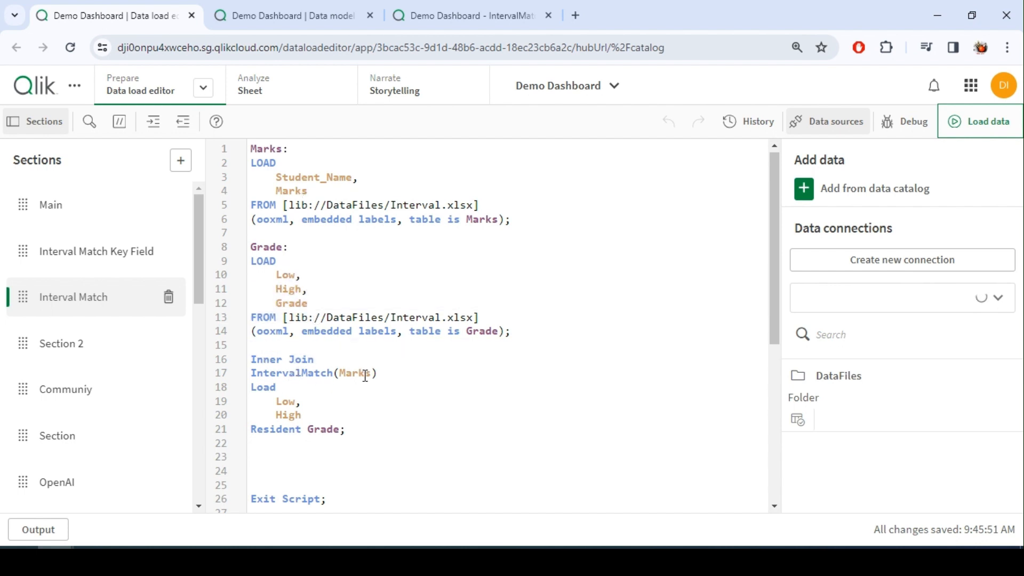
# Highlight the IntervalMatch Load block and its Marks field, then move to the Interval Match Key Field section
pyautogui.moveTo(250, 386); pyautogui.dragTo(344, 429)
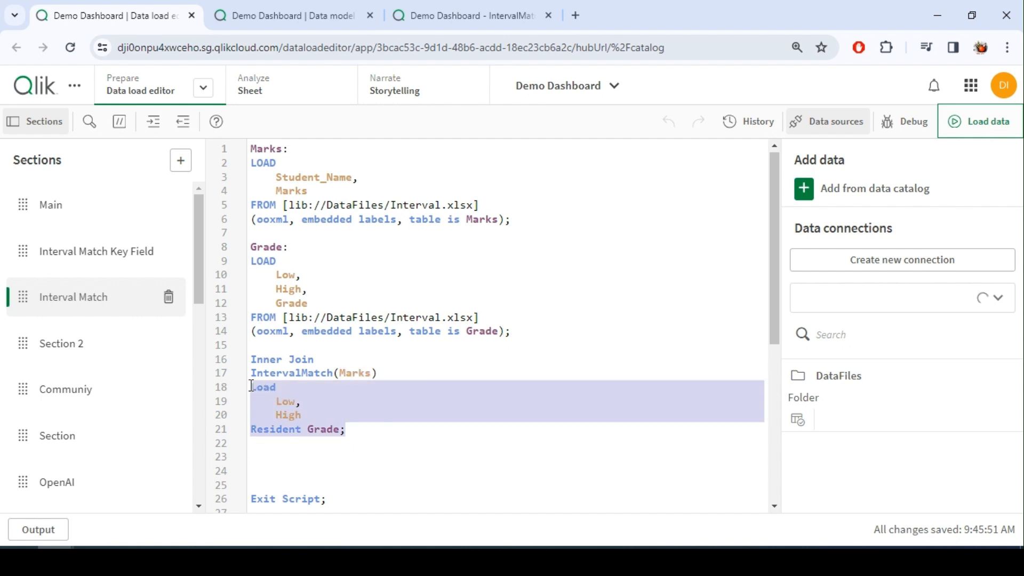
pyautogui.click(365, 373)
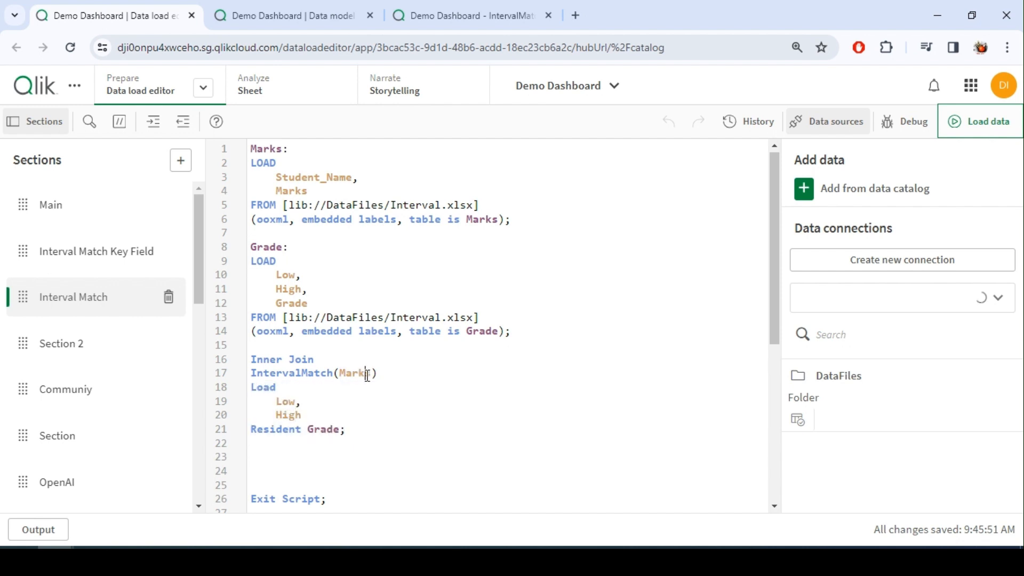
pyautogui.doubleClick(354, 373)
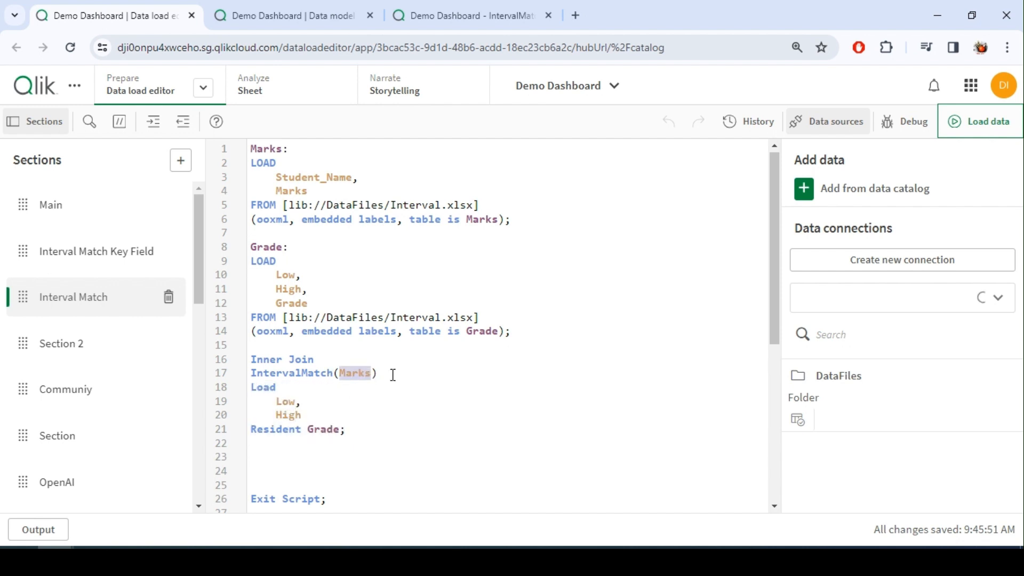
pyautogui.click(96, 251)
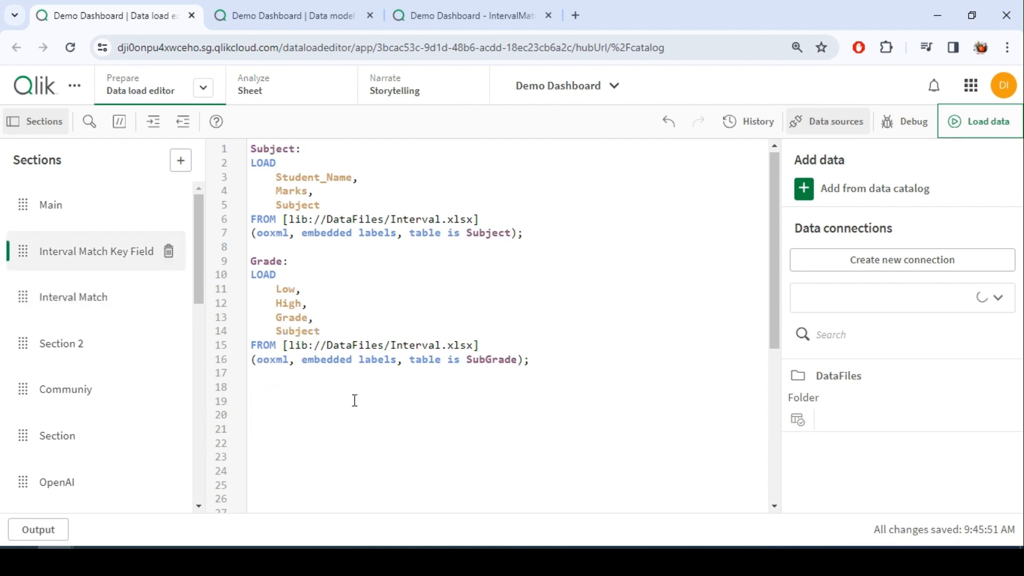
# Add an IntervalMatch (Marks,Subject) call below the SubGrade load
pyautogui.write('intervalMatch (')
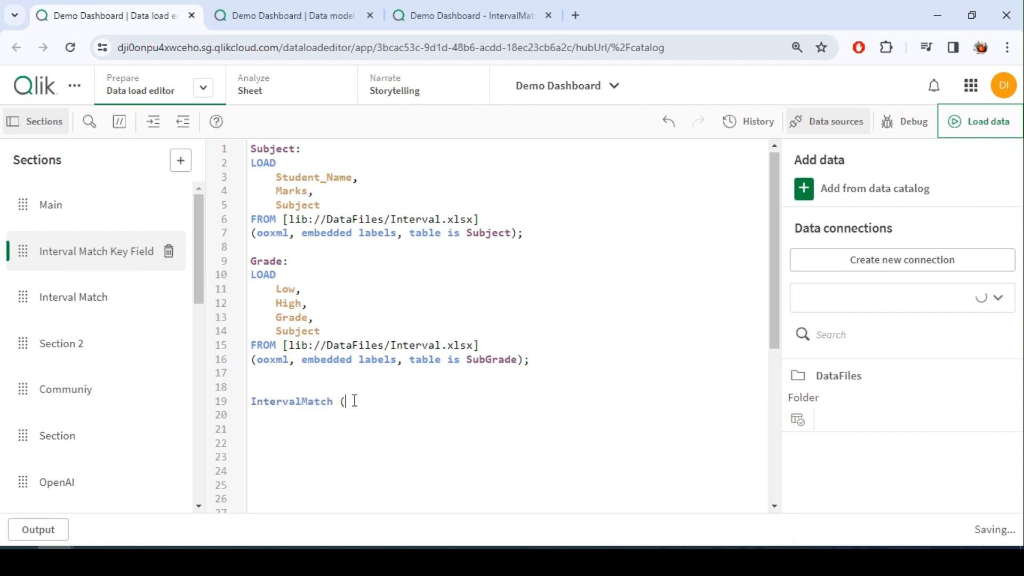
pyautogui.write('Marks')
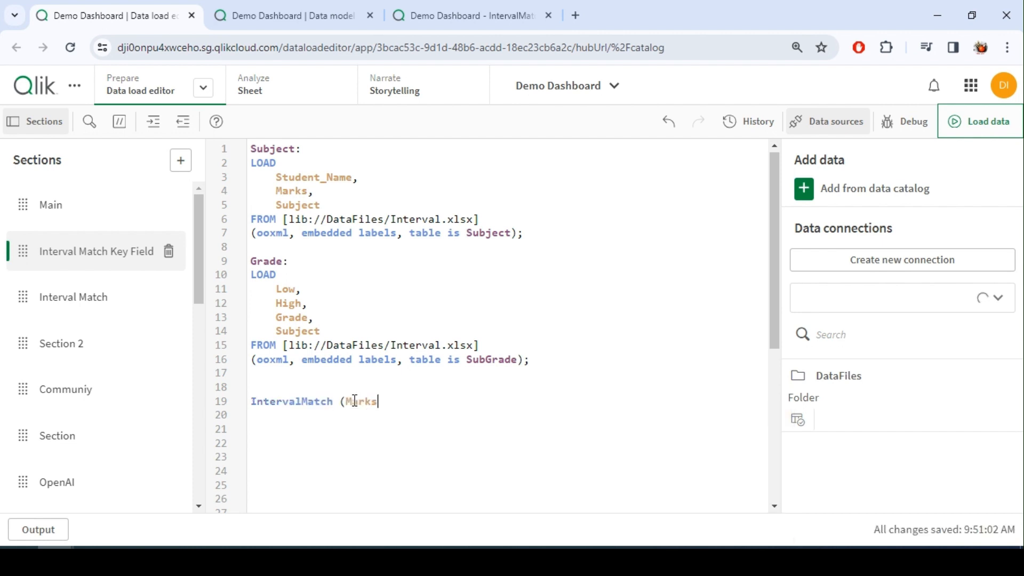
pyautogui.write(',')
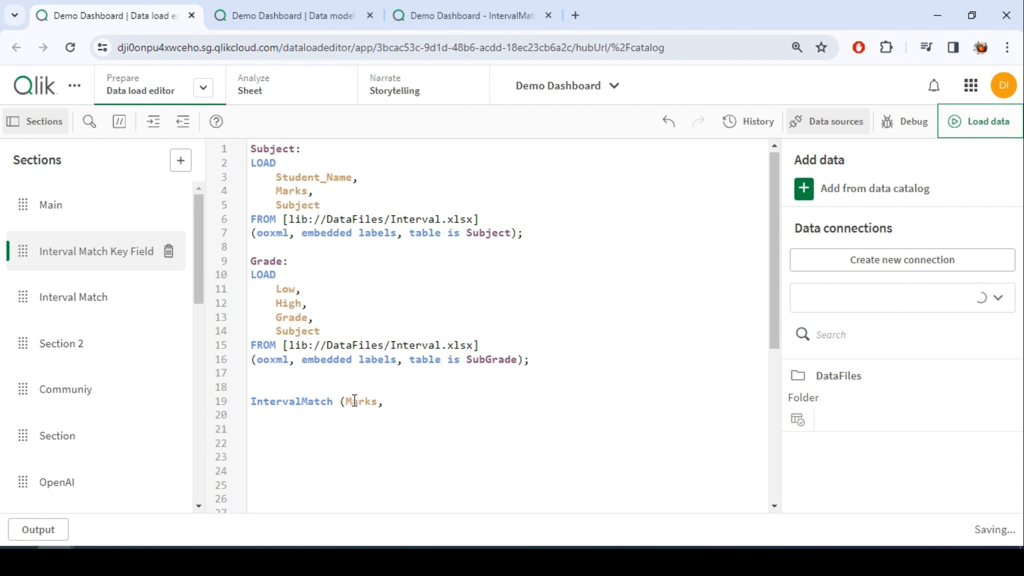
pyautogui.write('Subject')
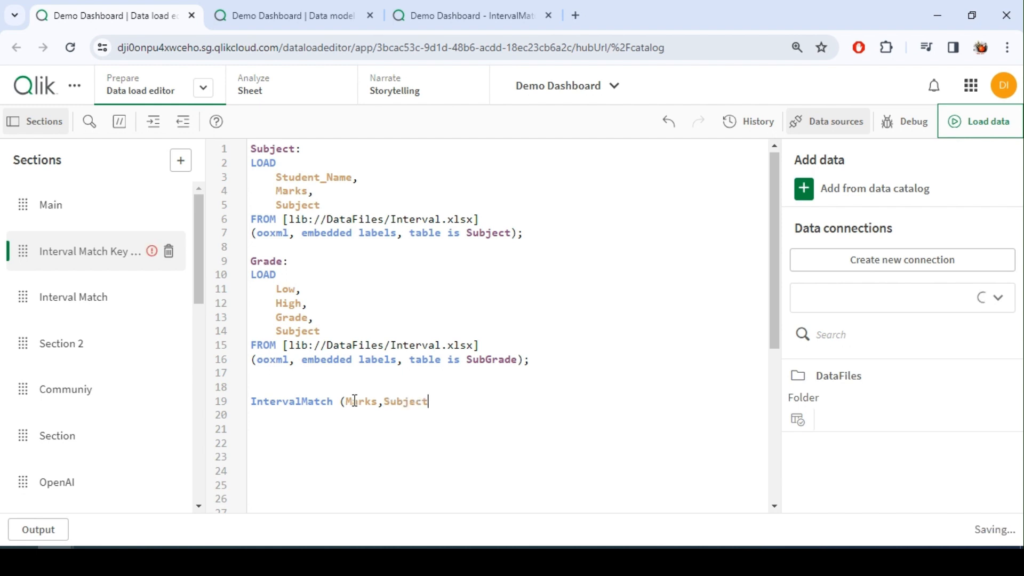
pyautogui.write(')')
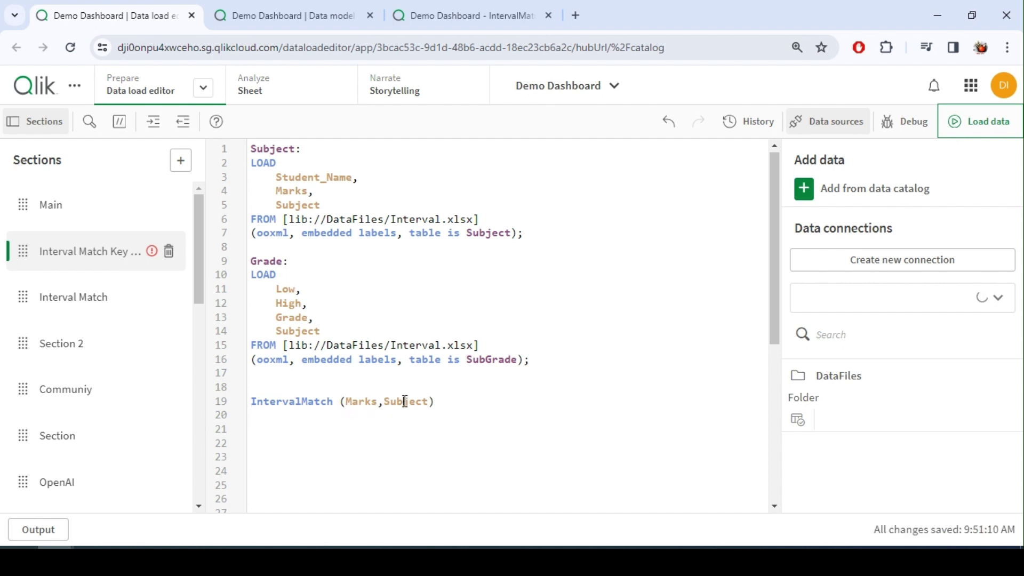
pyautogui.doubleClick(405, 401)
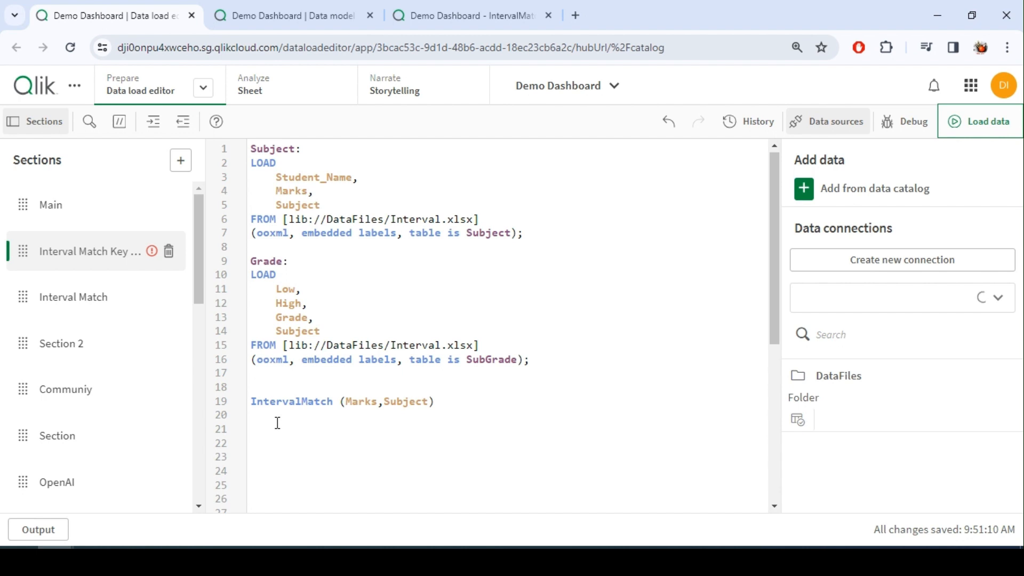
# Complete it with Load Distinct Low, High, Subject Resident Grade; and the Inner Join prefix
pyautogui.write('Load distinct')
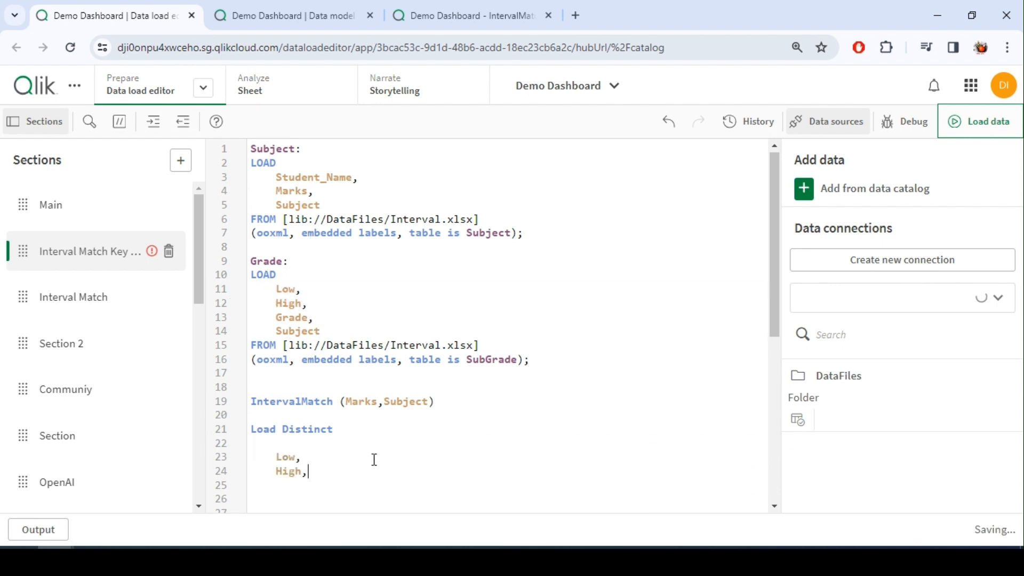
pyautogui.moveTo(399, 433)
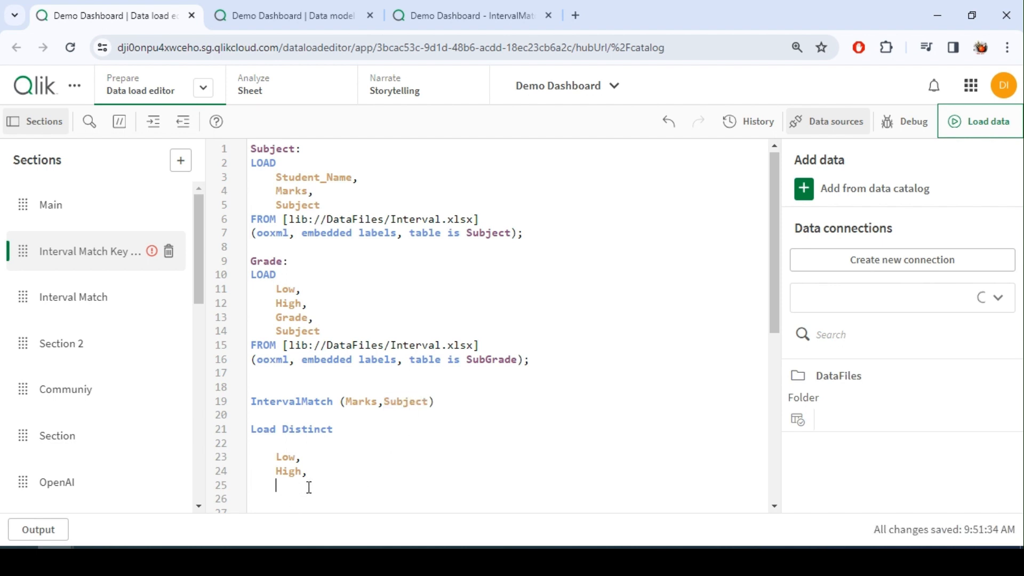
pyautogui.write('Subject')
pyautogui.click(508, 498)
pyautogui.write('R')
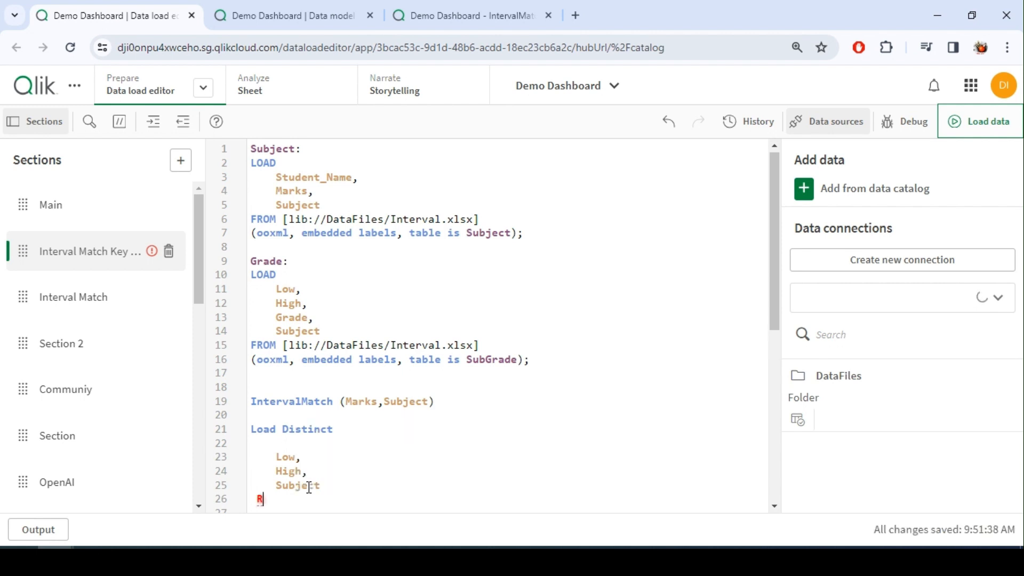
pyautogui.write('esident')
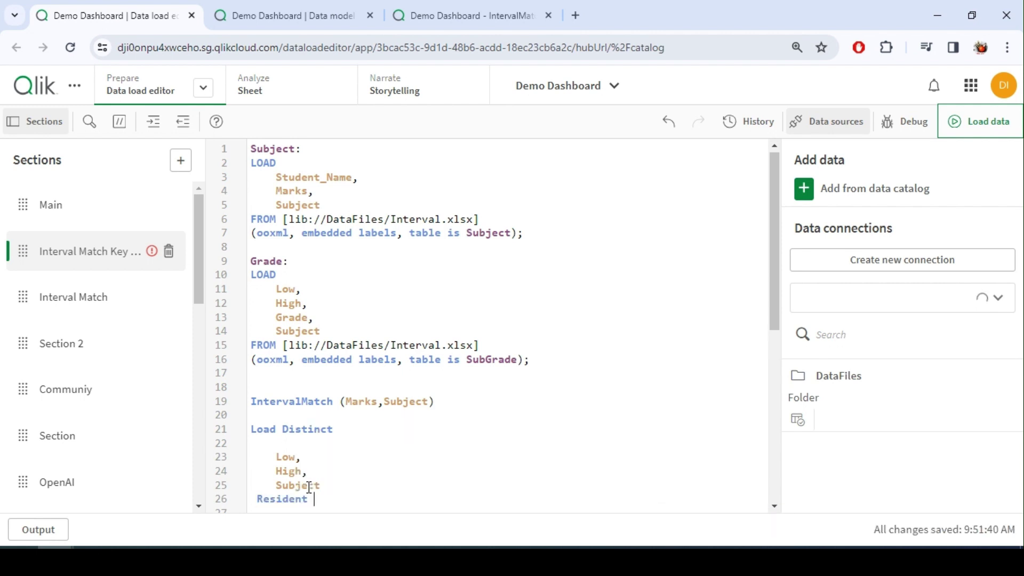
pyautogui.write('Grade')
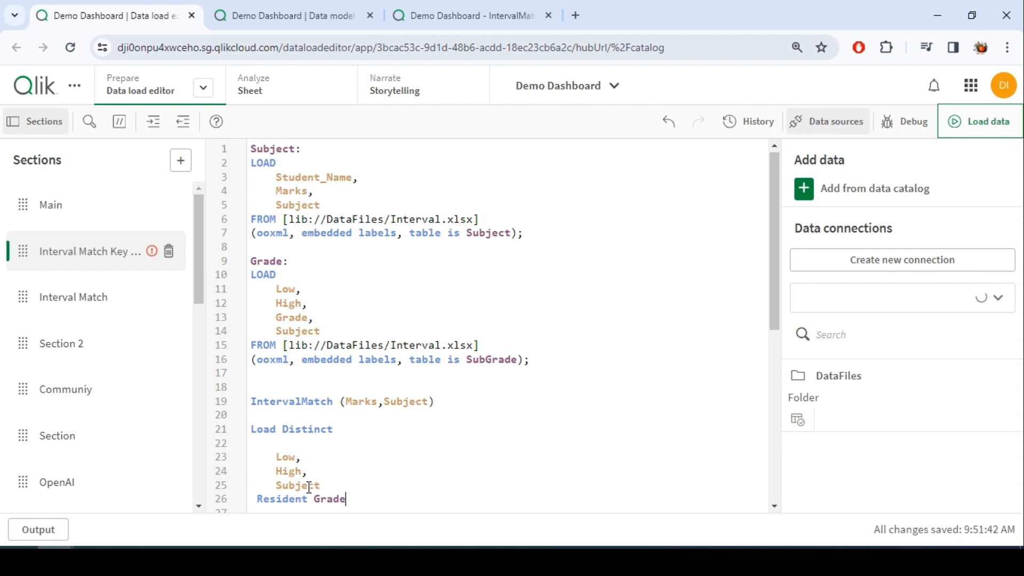
pyautogui.write(';')
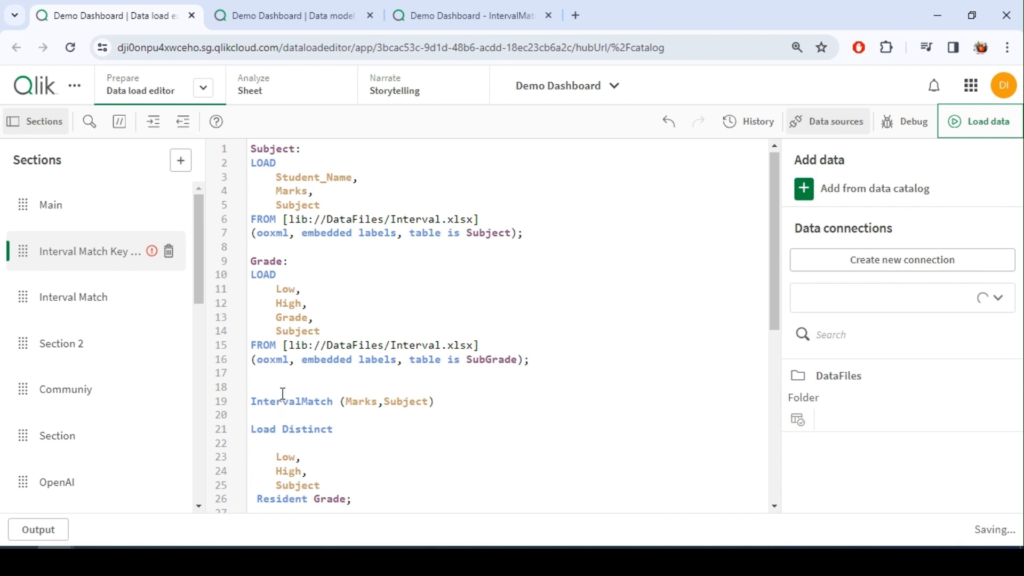
pyautogui.write('INn')
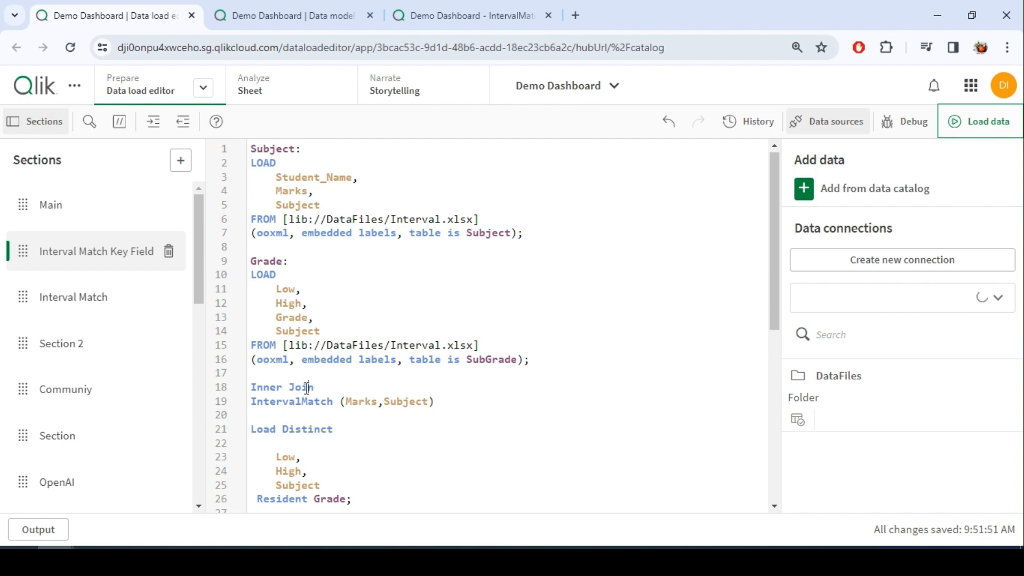
pyautogui.doubleClick(363, 401)
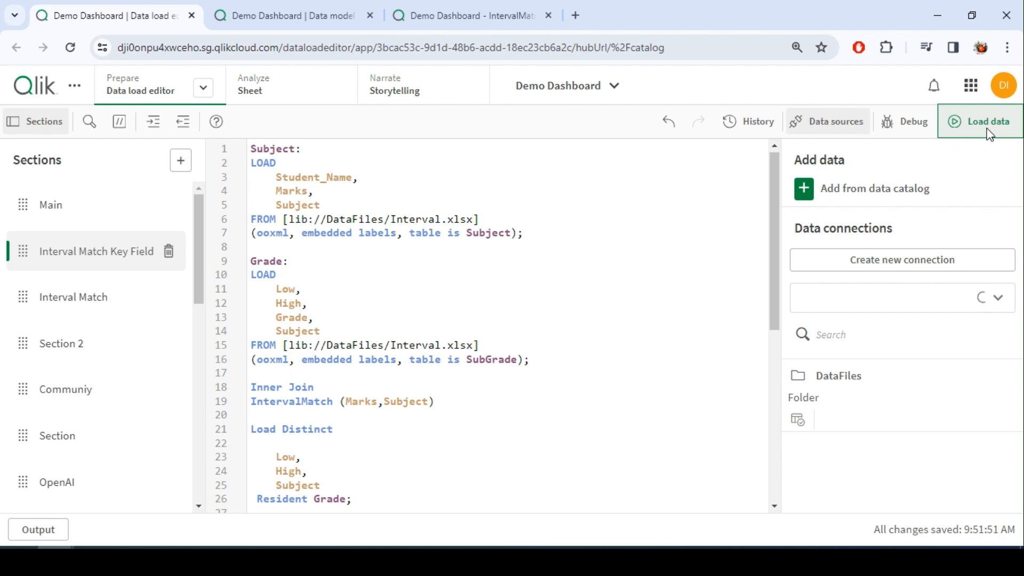
# Reload the data with the new script and dismiss the finished load progress report
pyautogui.click(988, 122)
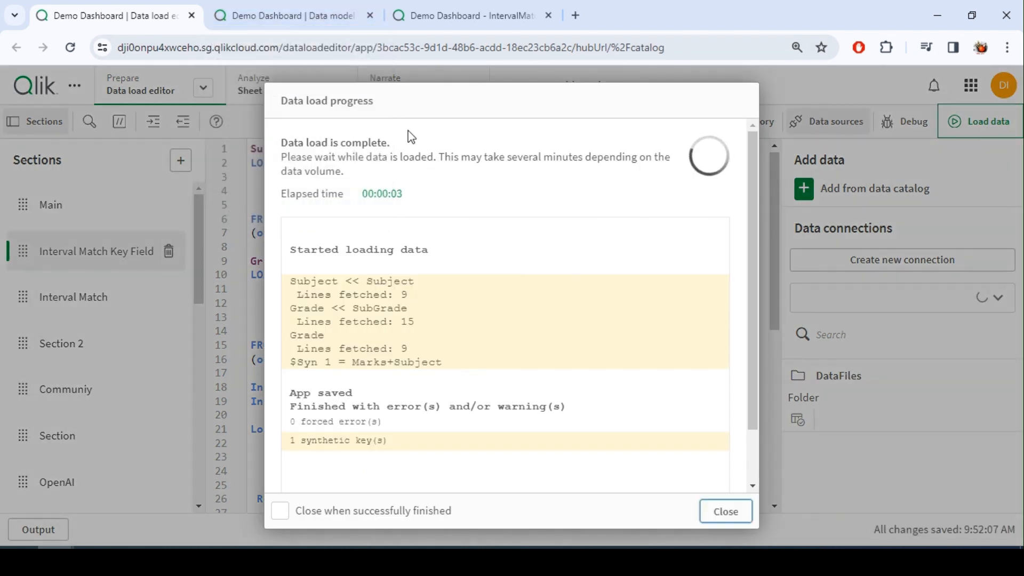
pyautogui.click(290, 15)
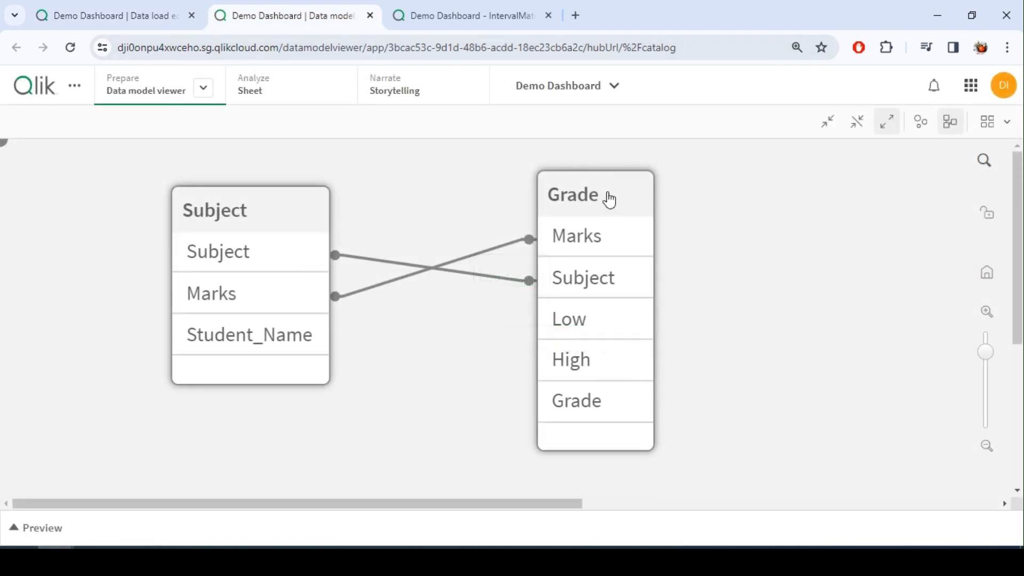
# Select the Grade table in the data model, then switch to the Interval Match Keyfield sheet
pyautogui.click(572, 194)
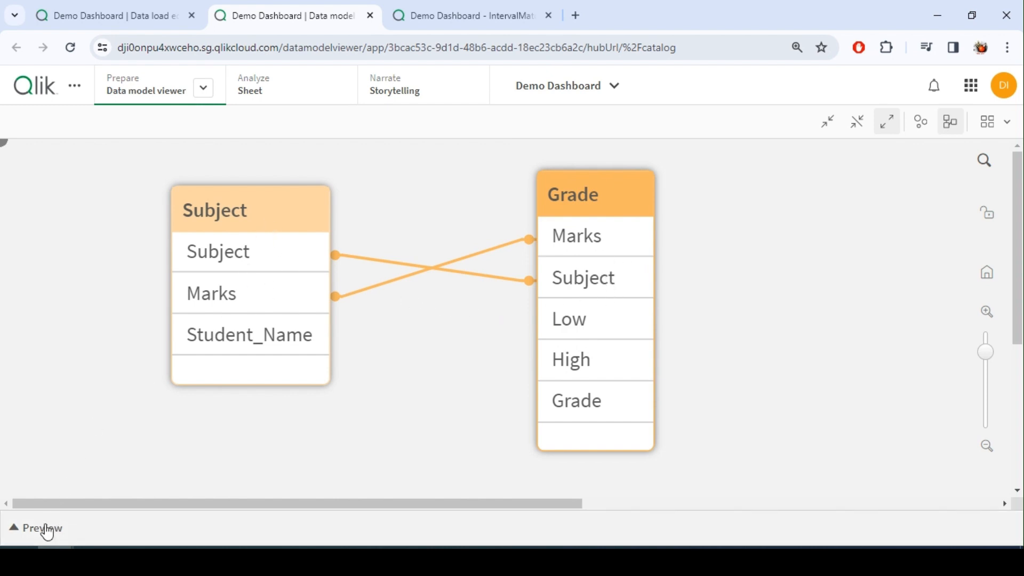
pyautogui.click(42, 528)
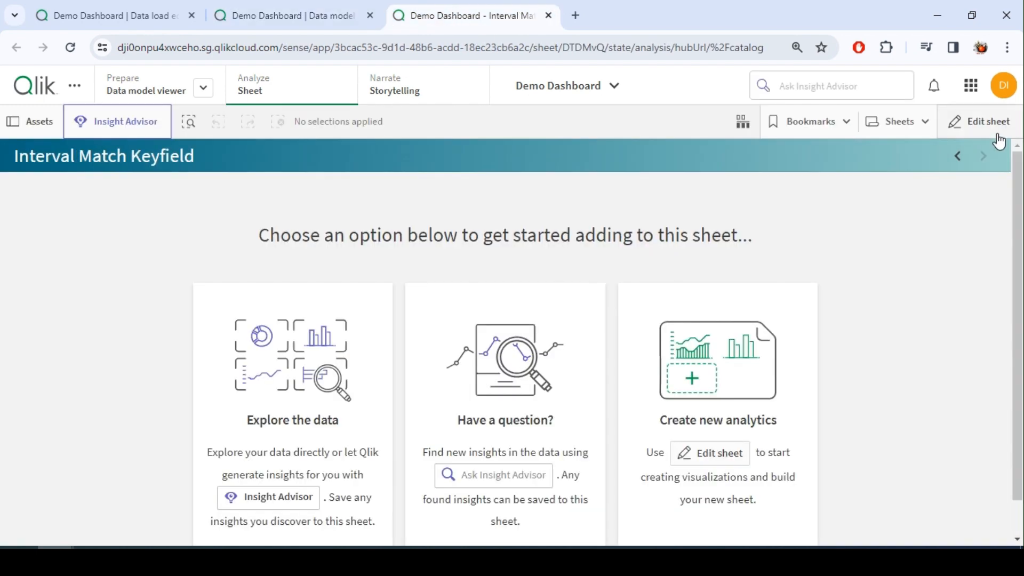
# Start editing the sheet and enlarge the table to span the sheet width
pyautogui.click(984, 121)
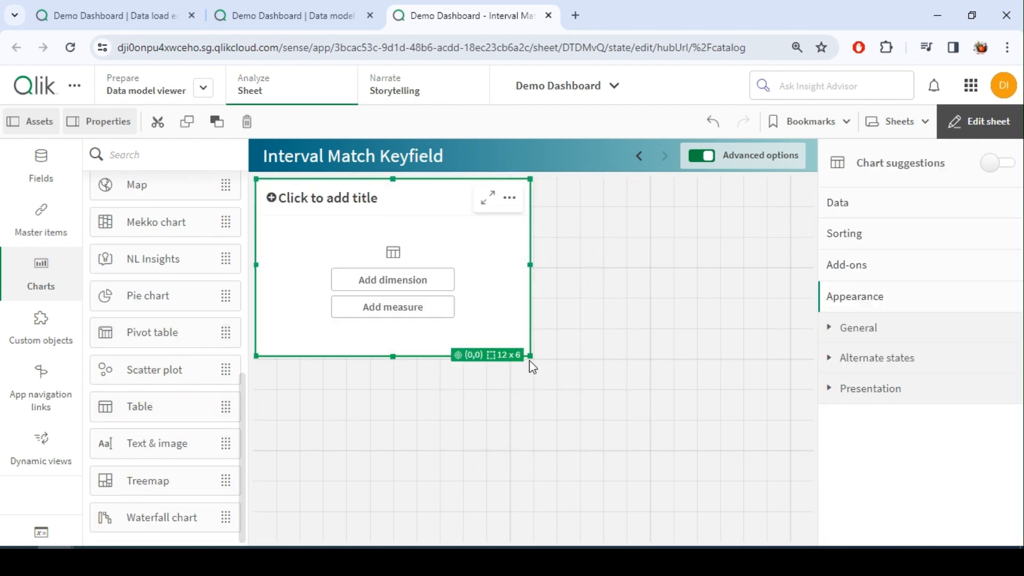
pyautogui.moveTo(529, 356); pyautogui.dragTo(810, 447)
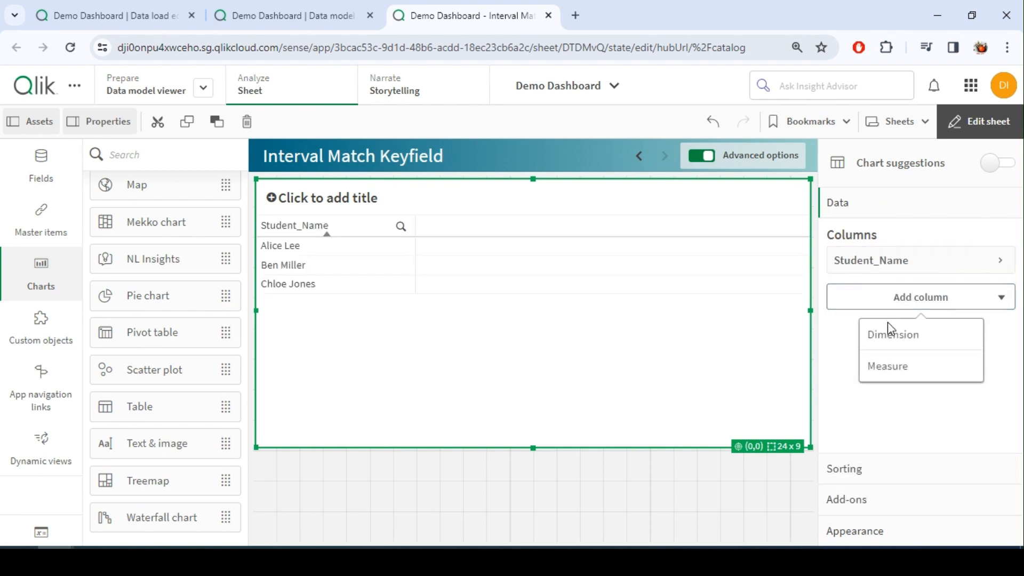
# Add Subject and Grade as dimension columns beside Student_Name and Marks, then finish editing
pyautogui.click(893, 334)
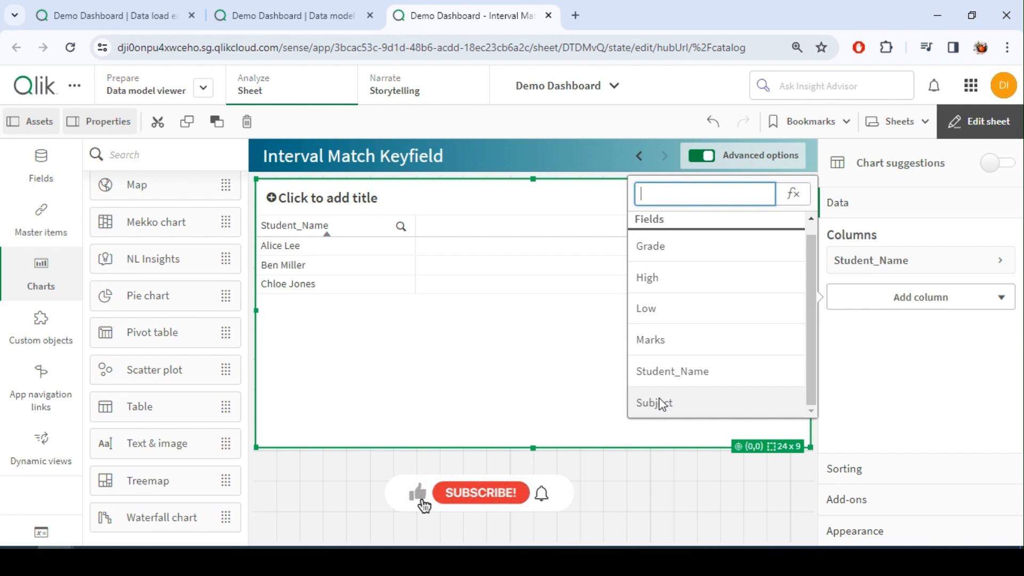
pyautogui.click(653, 404)
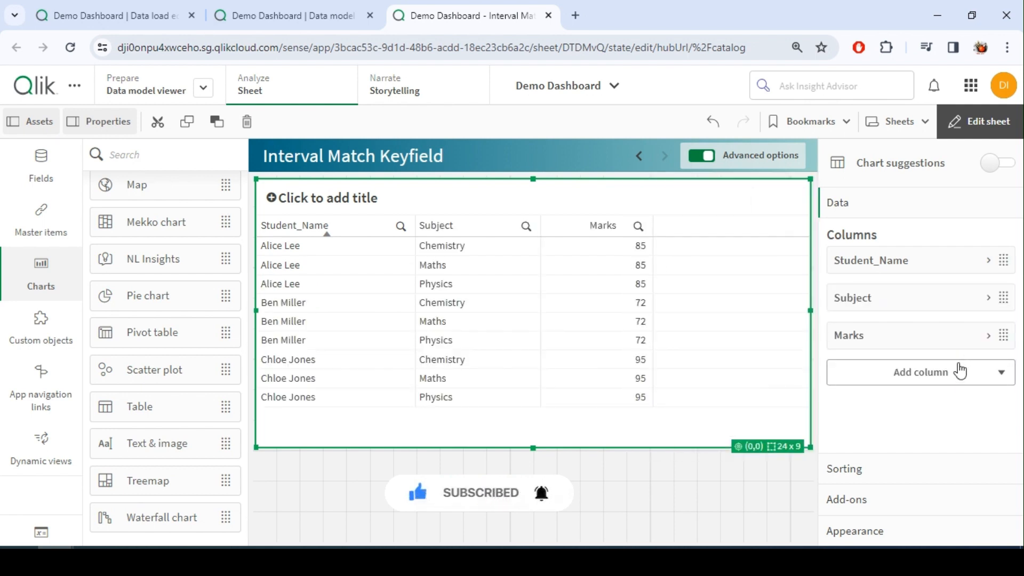
pyautogui.click(919, 372)
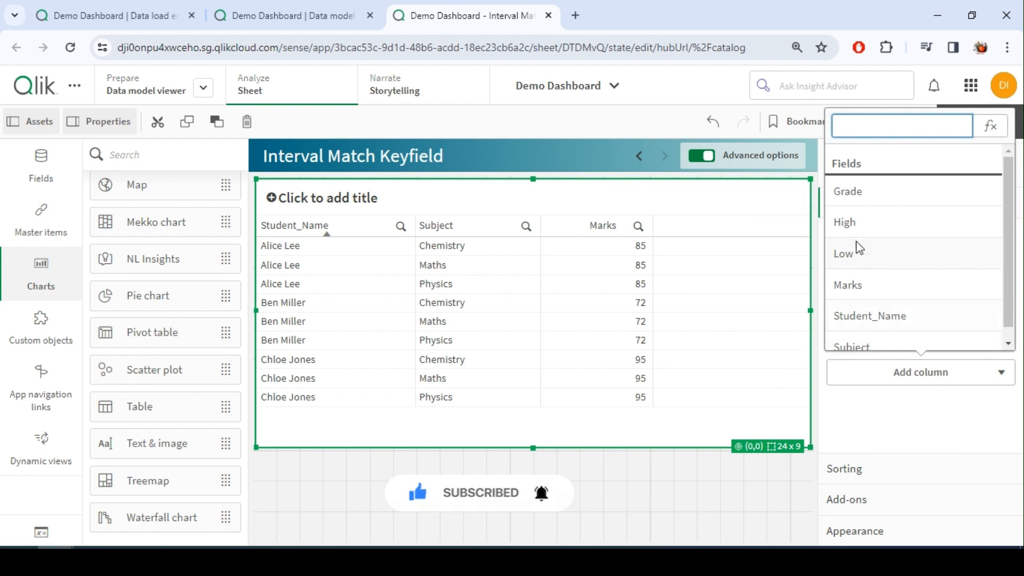
pyautogui.click(847, 191)
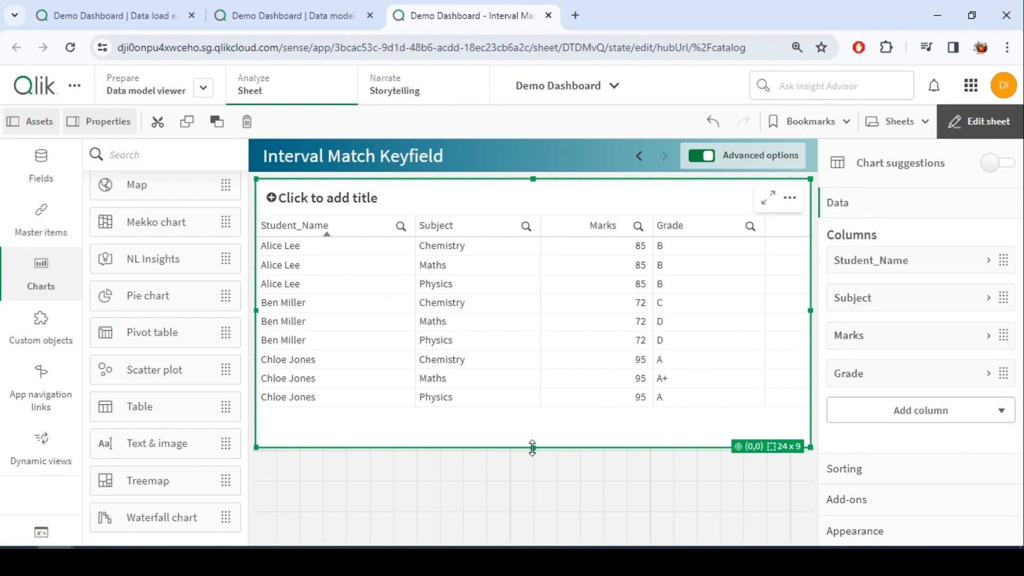
pyautogui.click(987, 121)
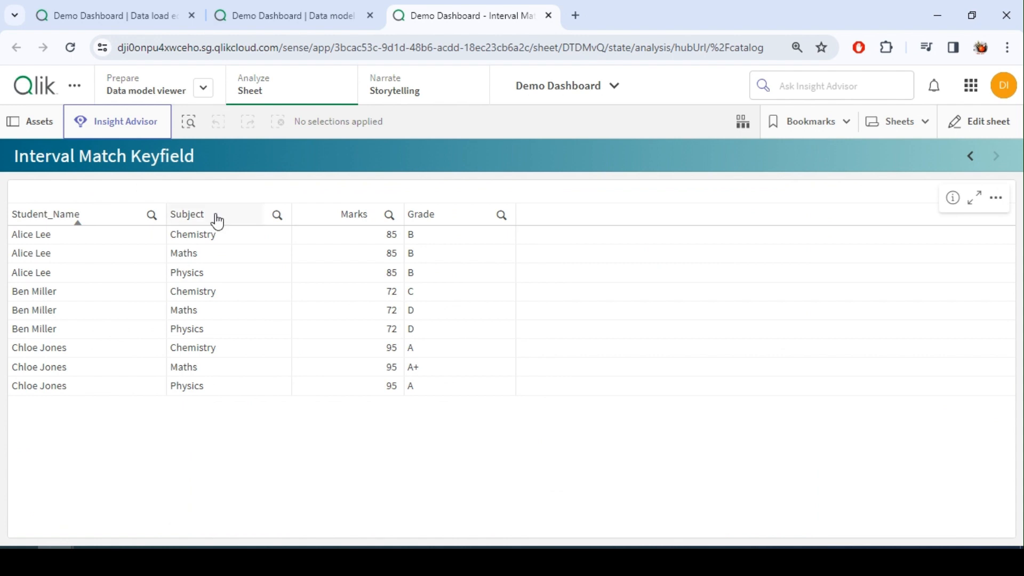
pyautogui.moveTo(58, 341)
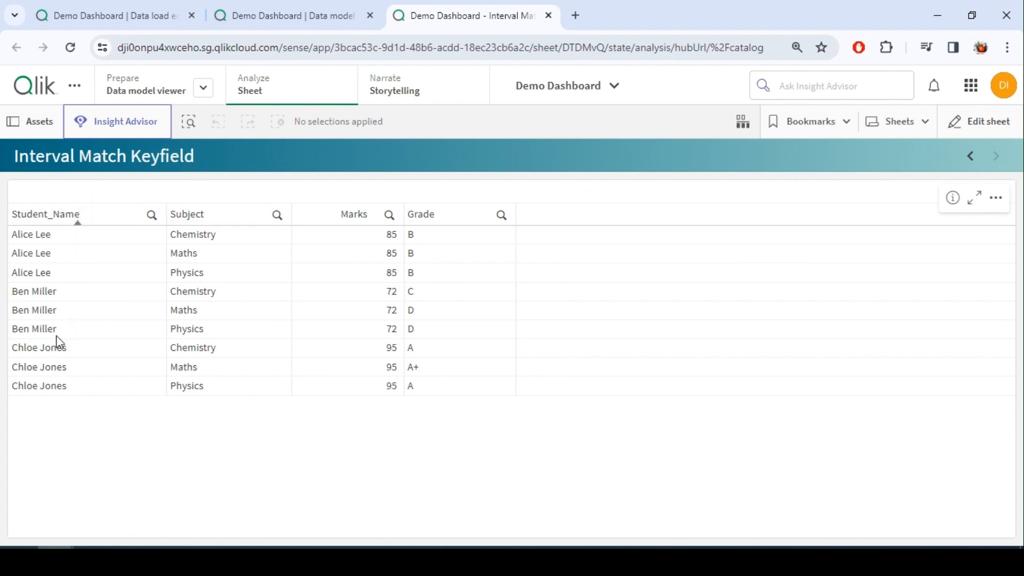
pyautogui.moveTo(79, 373)
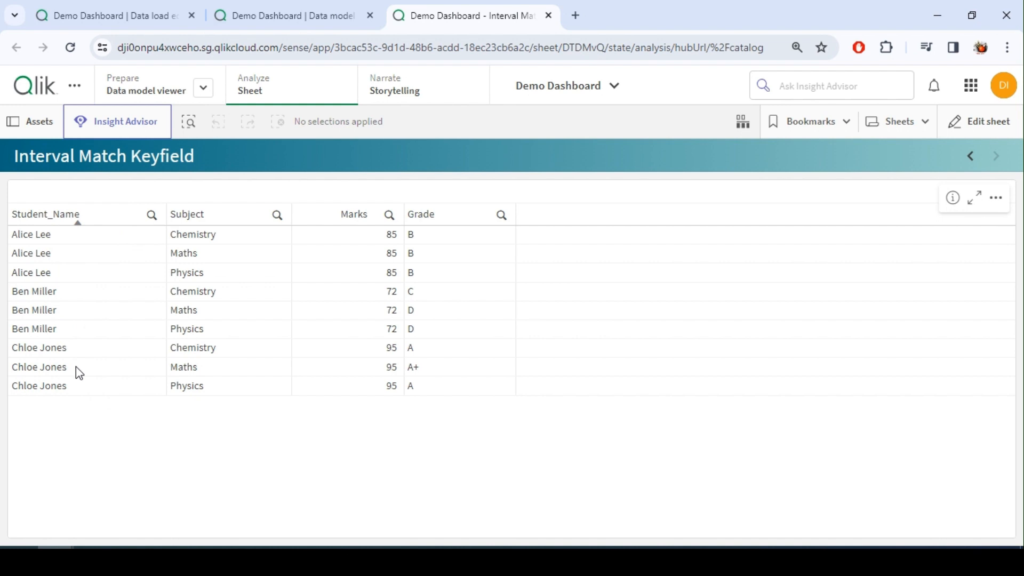
pyautogui.click(39, 367)
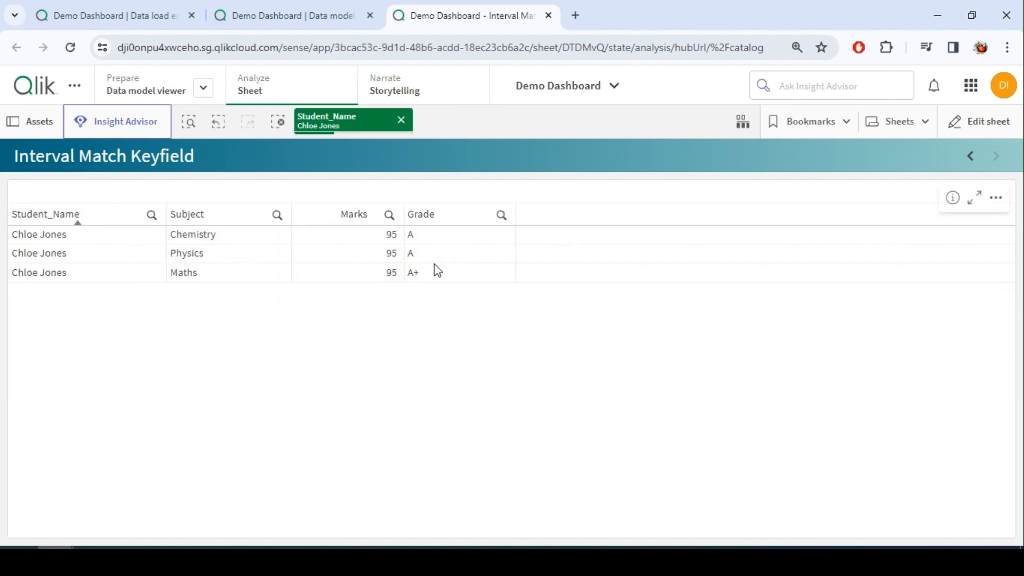
pyautogui.moveTo(388, 277)
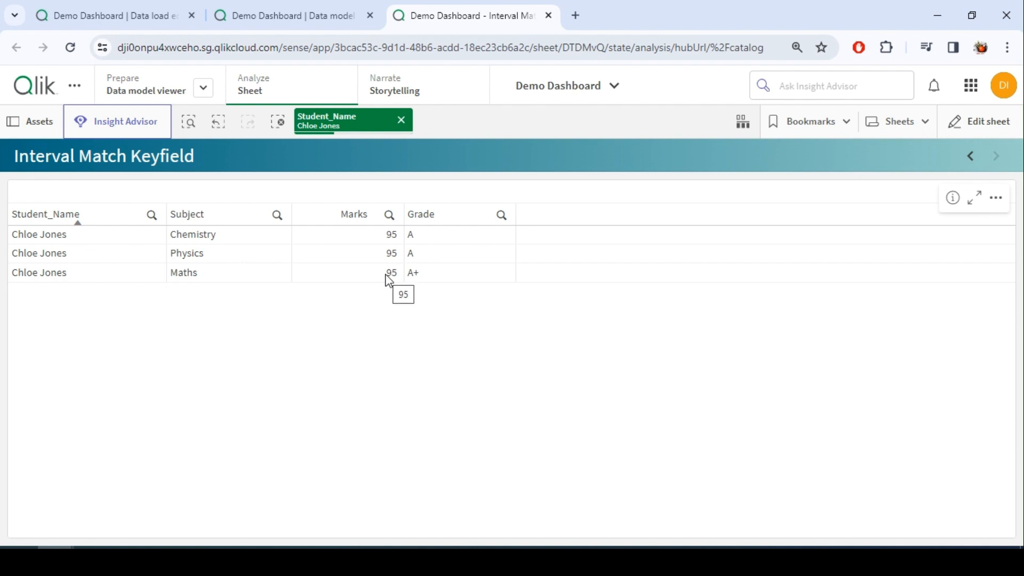
pyautogui.moveTo(364, 273)
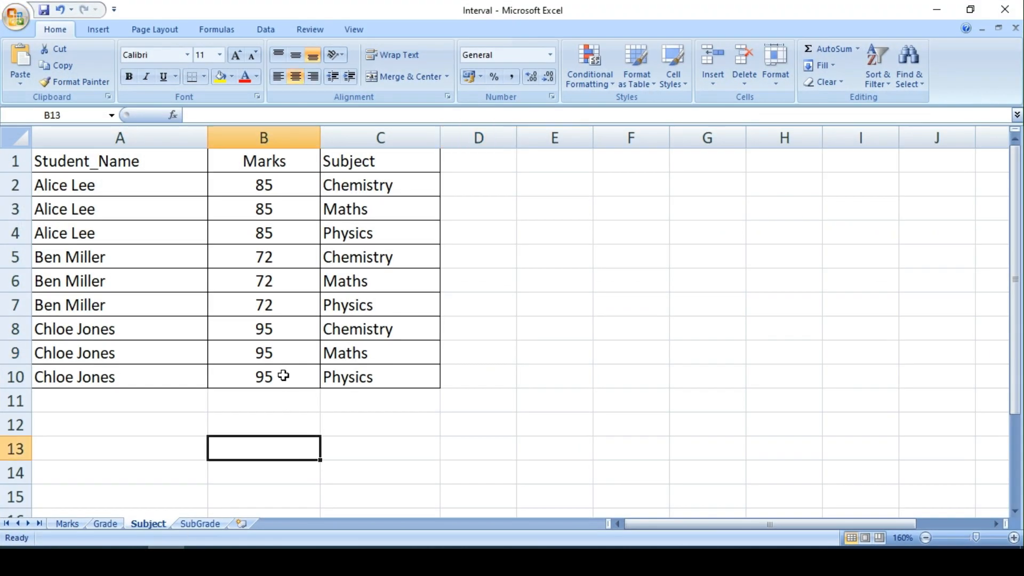
# Check the SubGrade sheet's Chemistry A band of 90 to 100 and the Maths A+ band
pyautogui.click(199, 522)
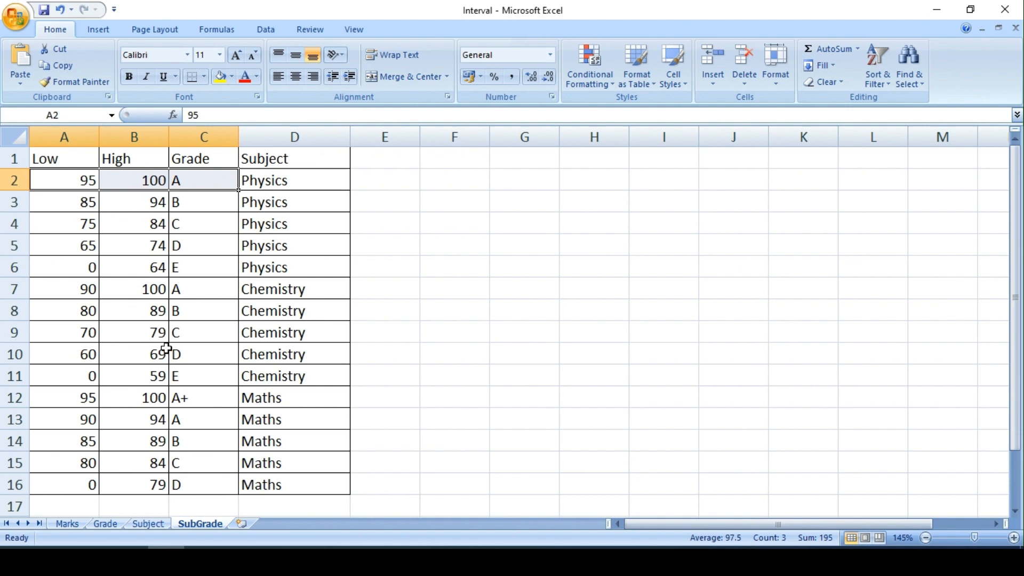
pyautogui.click(64, 288)
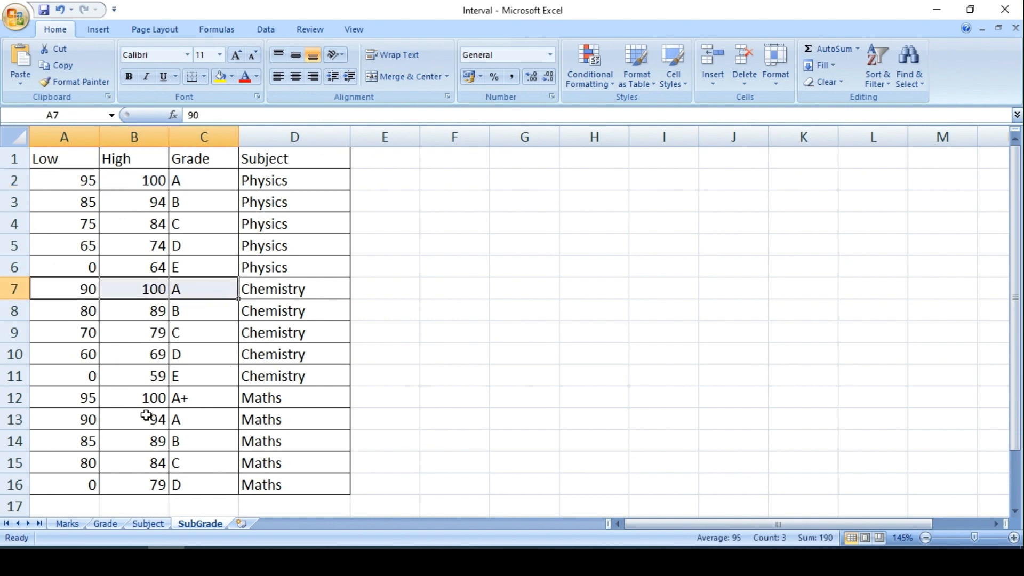
pyautogui.click(203, 397)
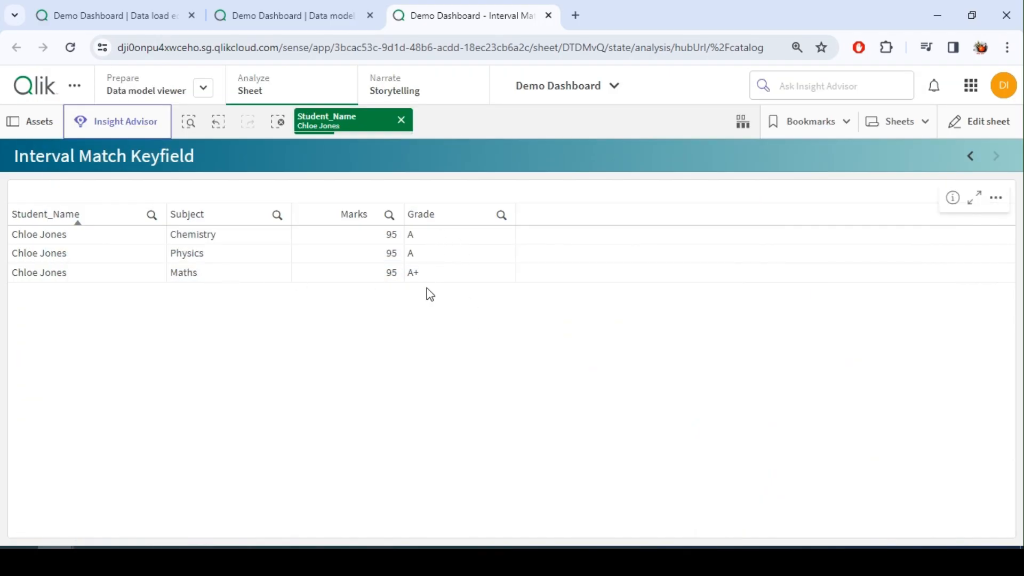
pyautogui.moveTo(399, 140)
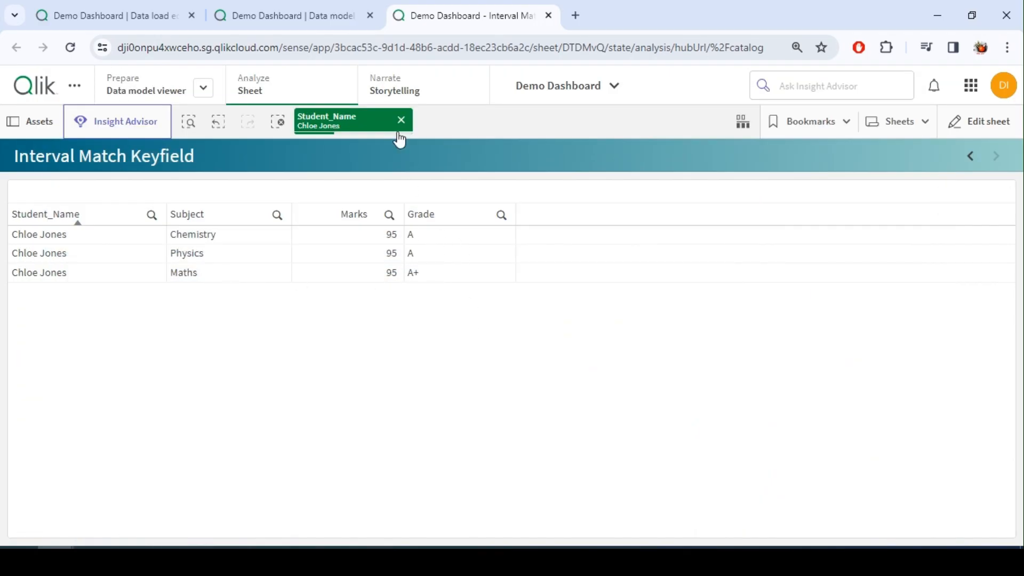
pyautogui.click(401, 120)
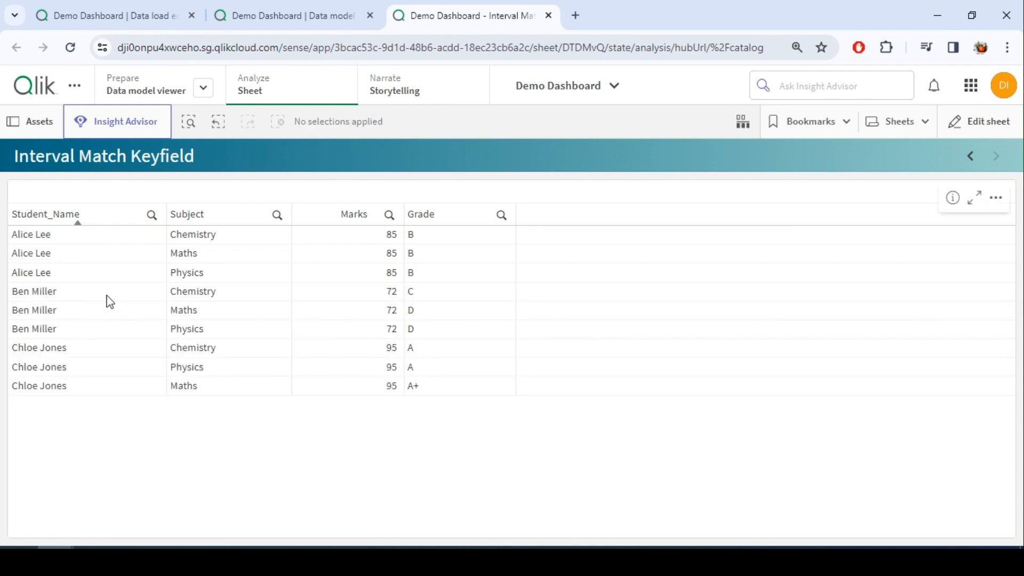
pyautogui.click(33, 291)
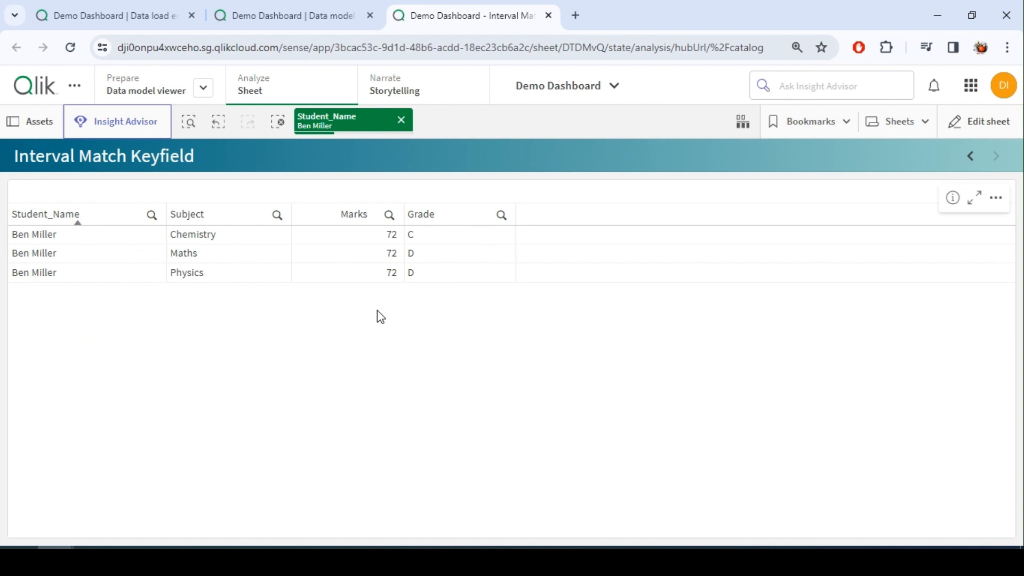
pyautogui.moveTo(446, 275)
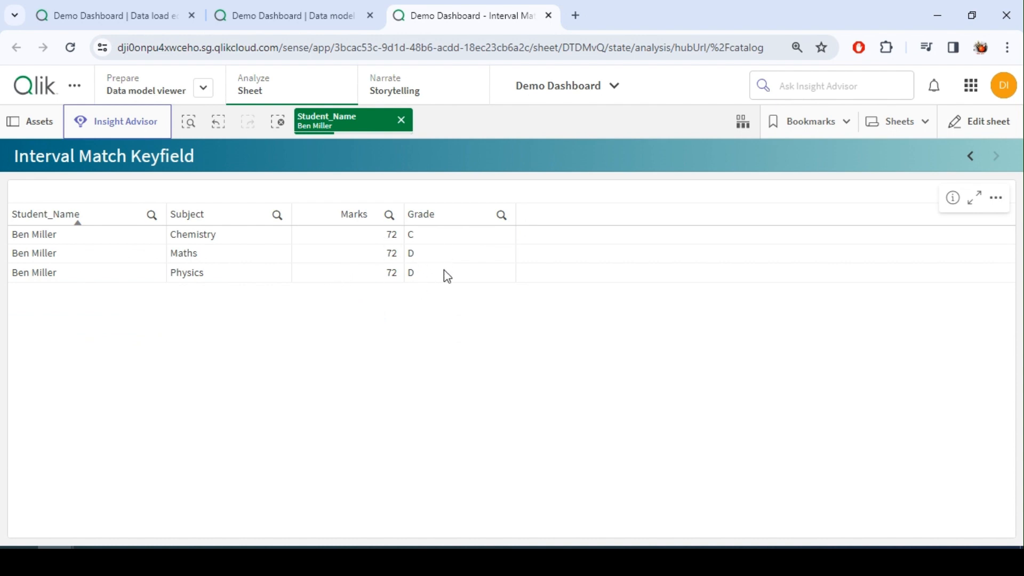
pyautogui.moveTo(275, 243)
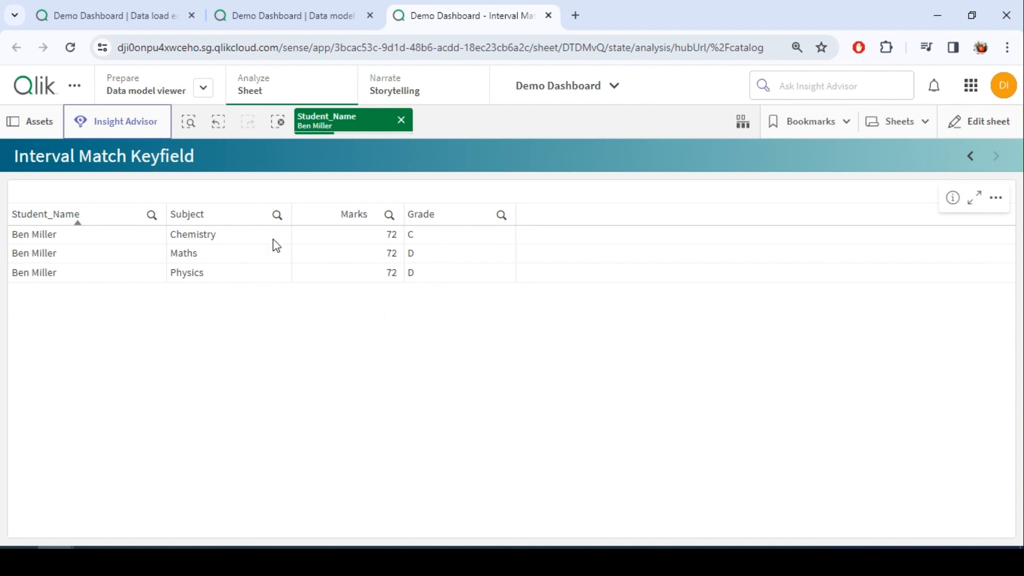
pyautogui.moveTo(405, 250)
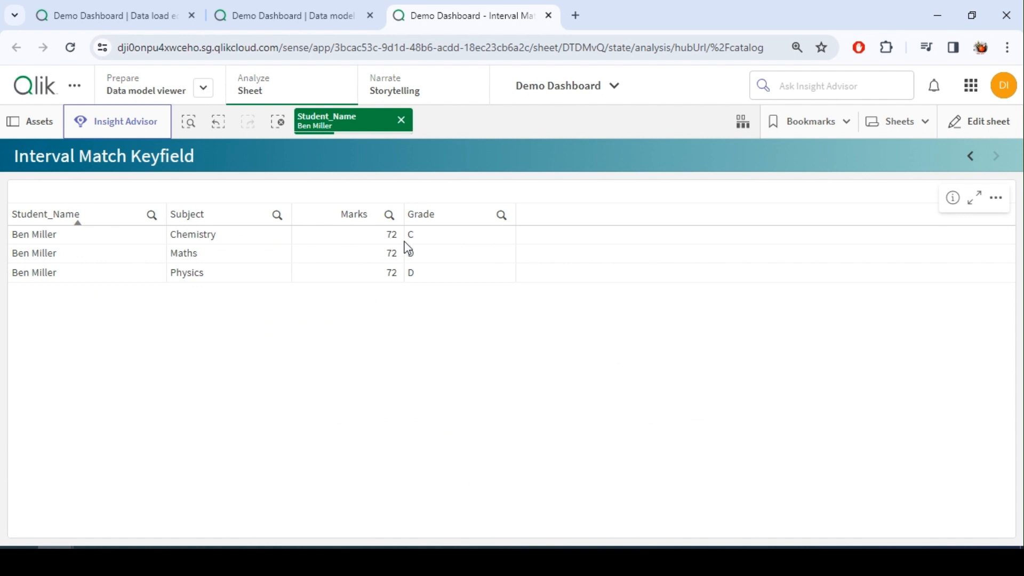
pyautogui.moveTo(407, 257)
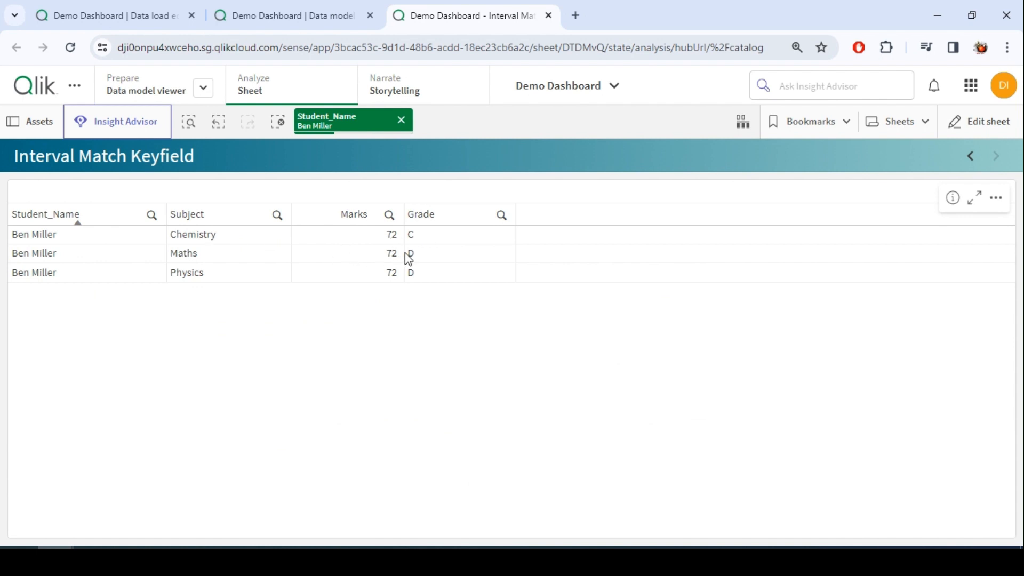
pyautogui.moveTo(272, 474)
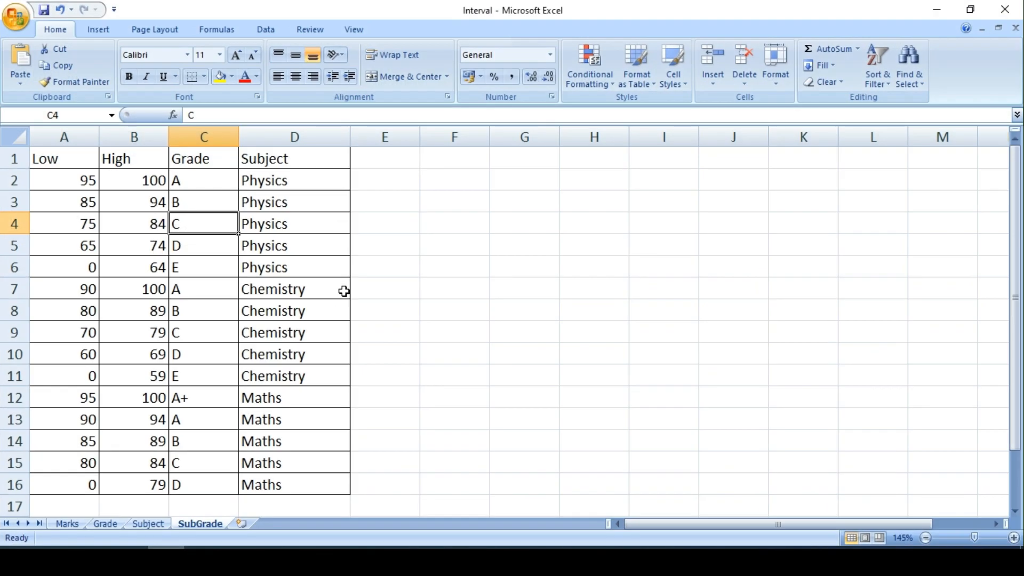
pyautogui.moveTo(242, 336)
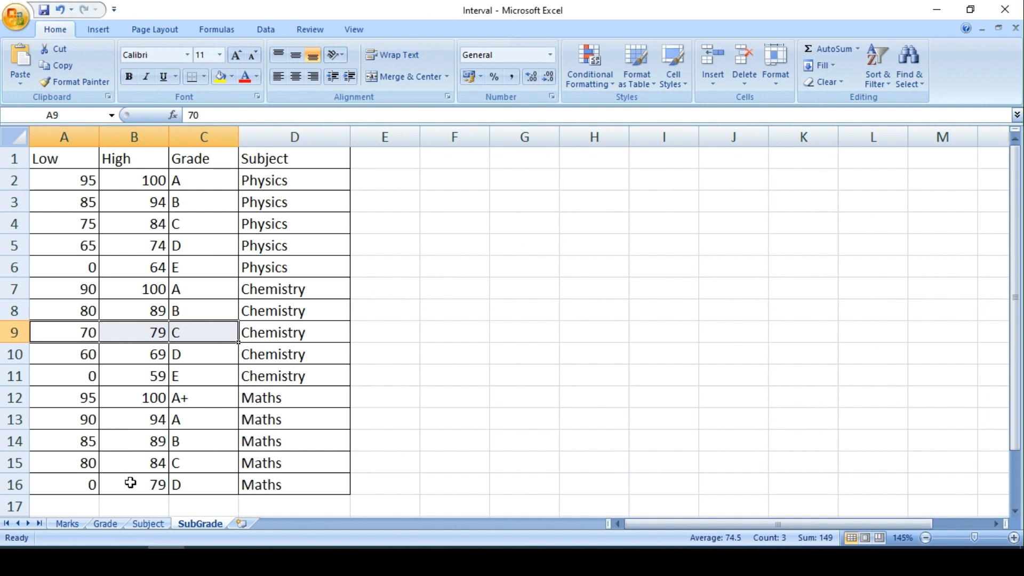
pyautogui.click(59, 483)
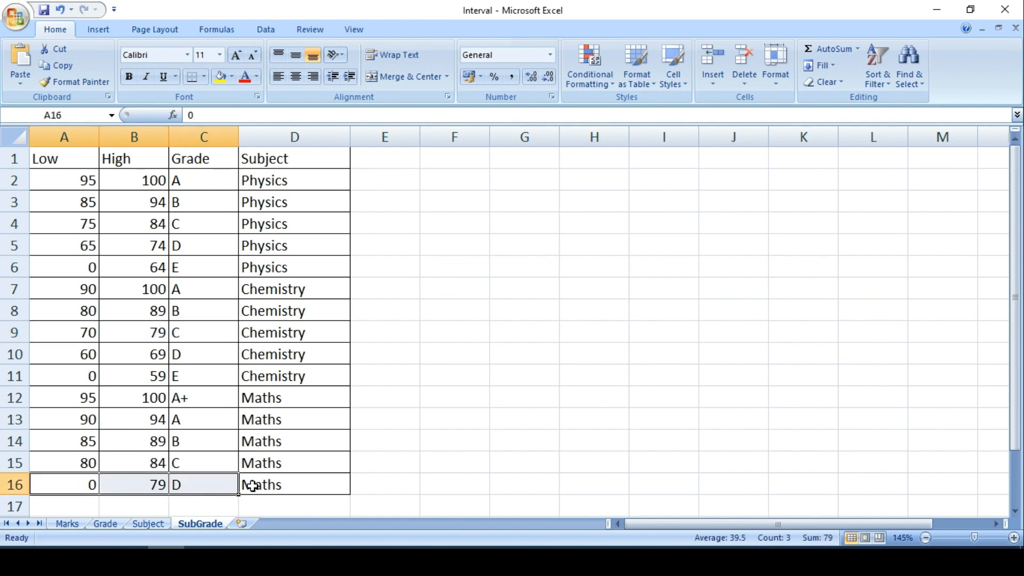
pyautogui.moveTo(90, 244)
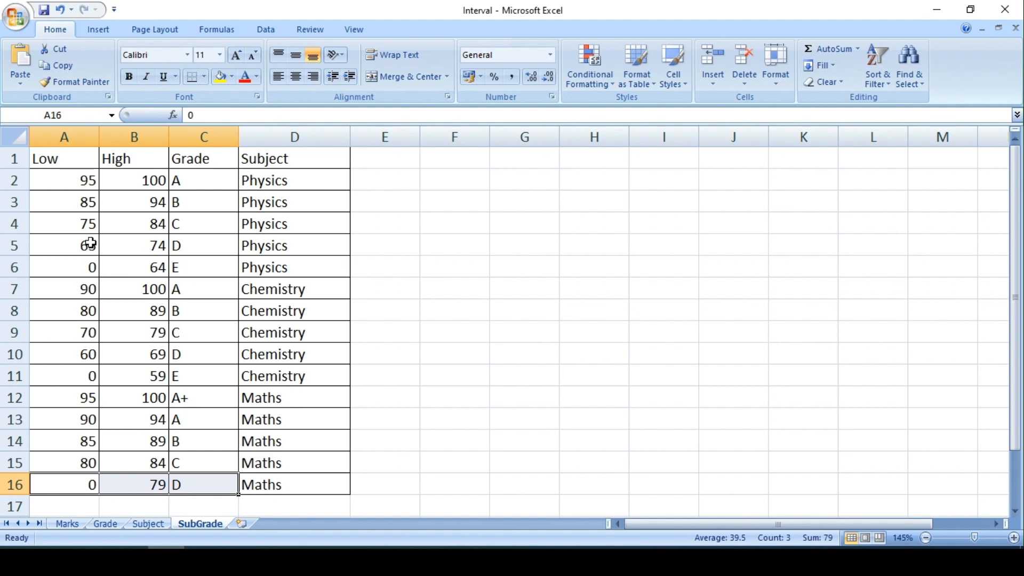
pyautogui.click(133, 245)
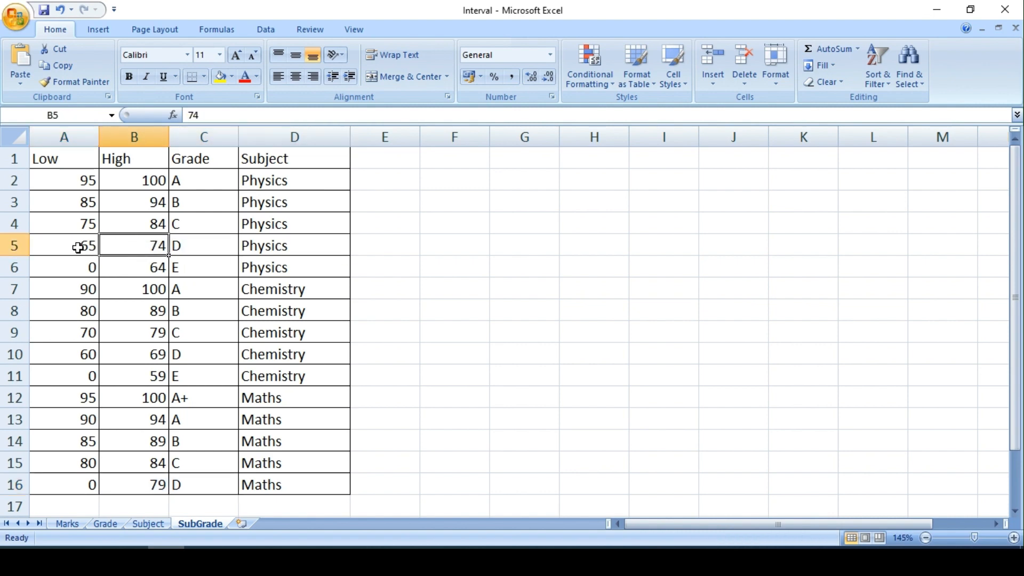
pyautogui.click(203, 245)
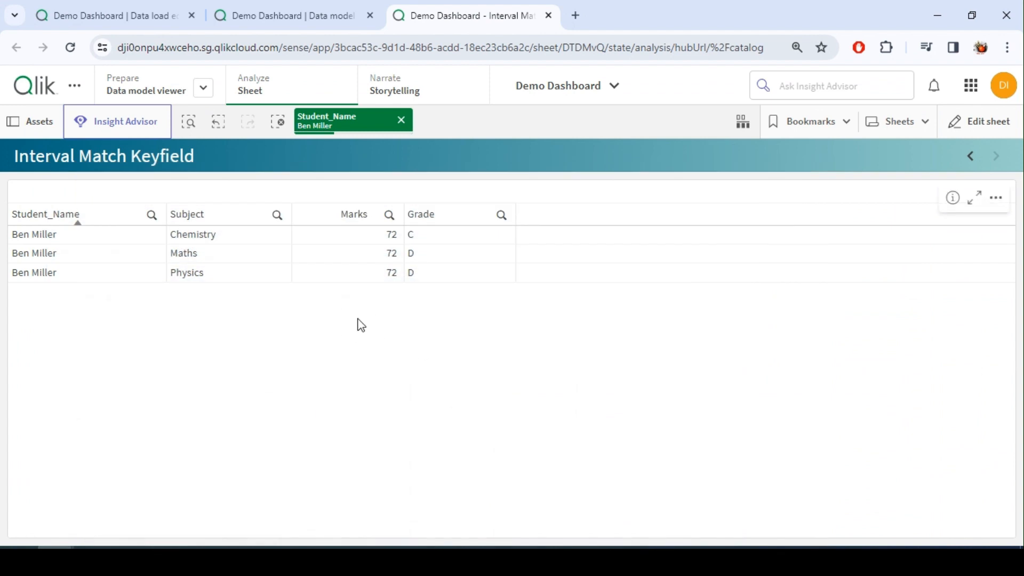
pyautogui.click(401, 120)
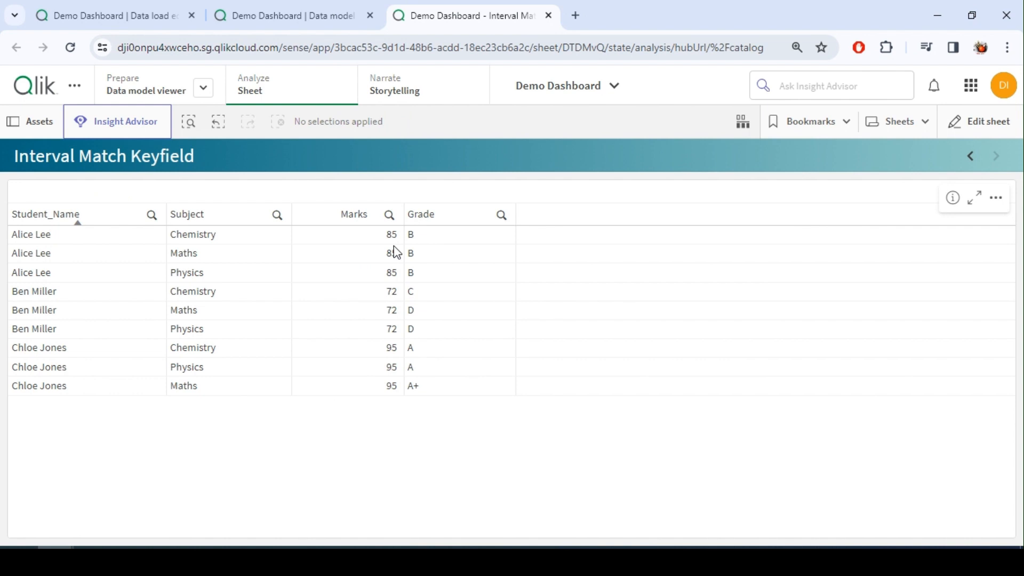
pyautogui.moveTo(371, 248)
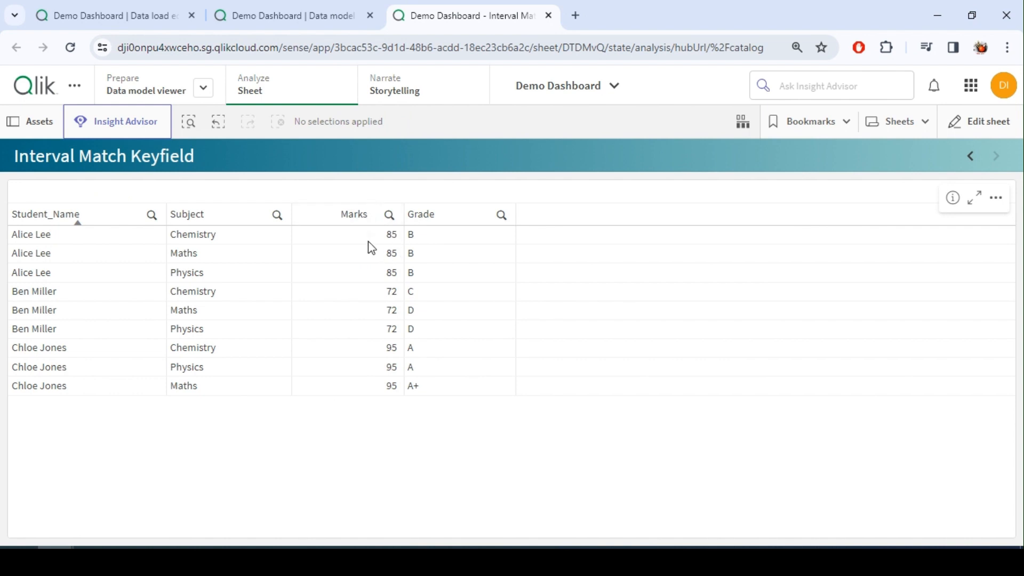
pyautogui.moveTo(361, 411)
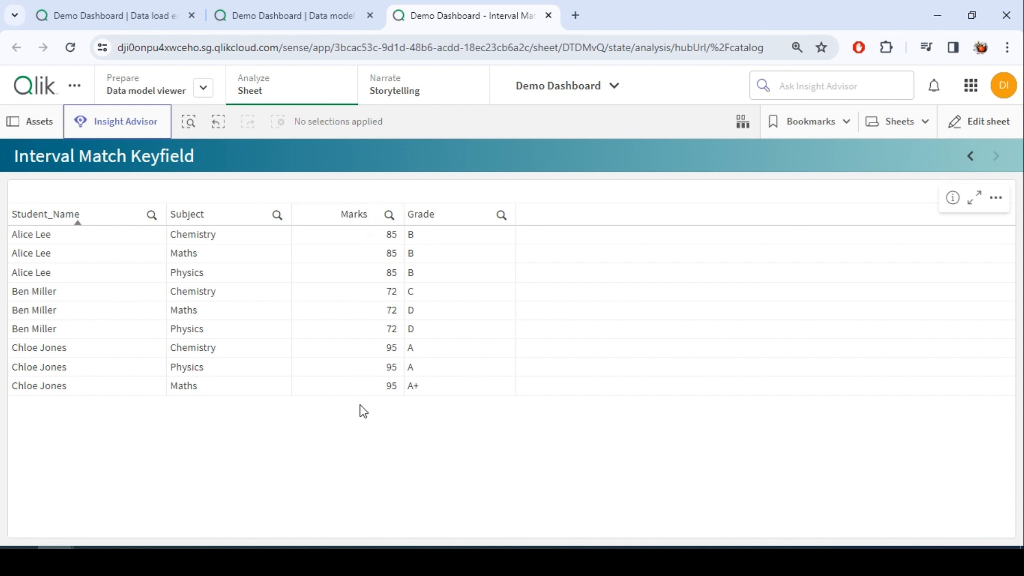